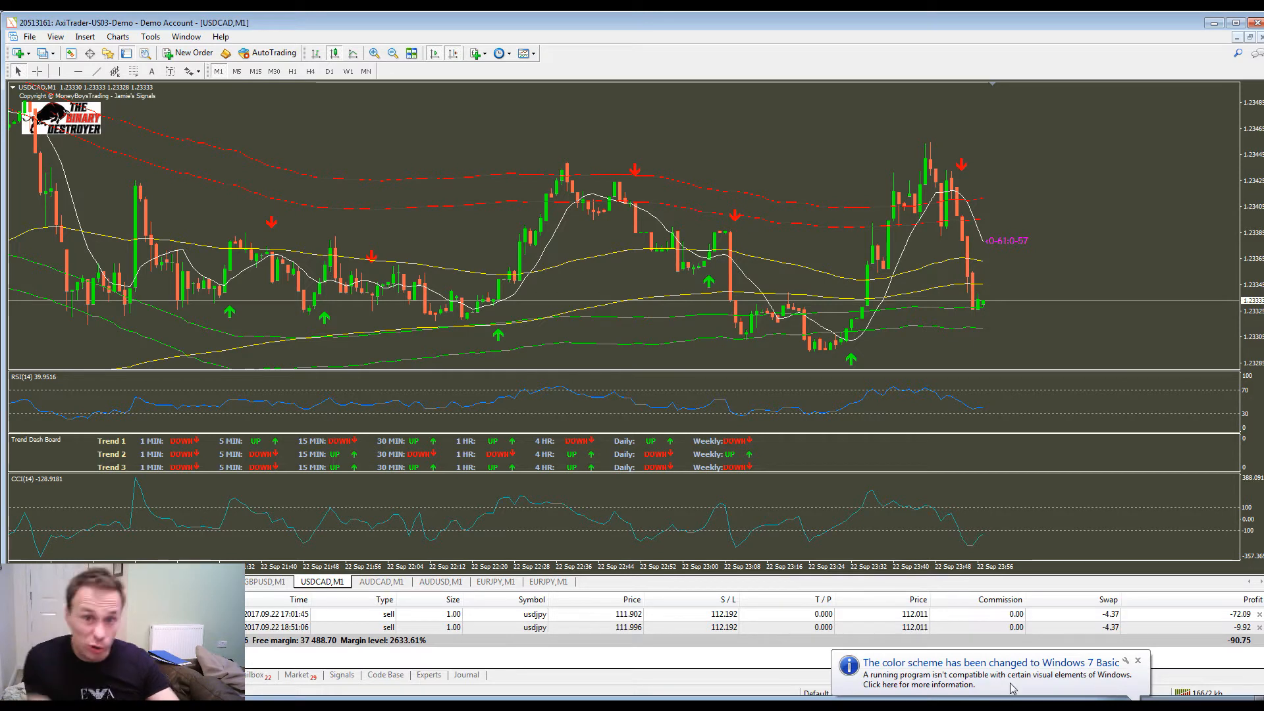
pyautogui.moveTo(439, 706)
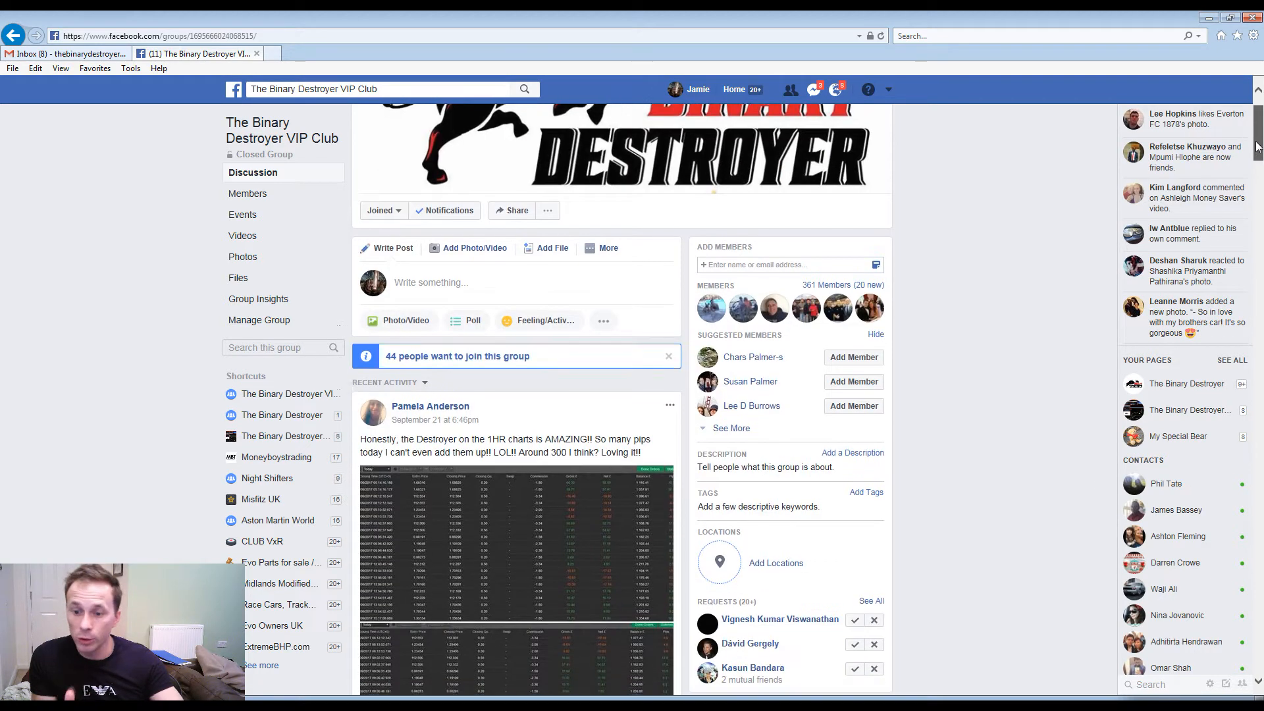
# - Scroll down to the Renko chart post and expand it to reveal its tips and indicator link
pyautogui.scroll(-3)
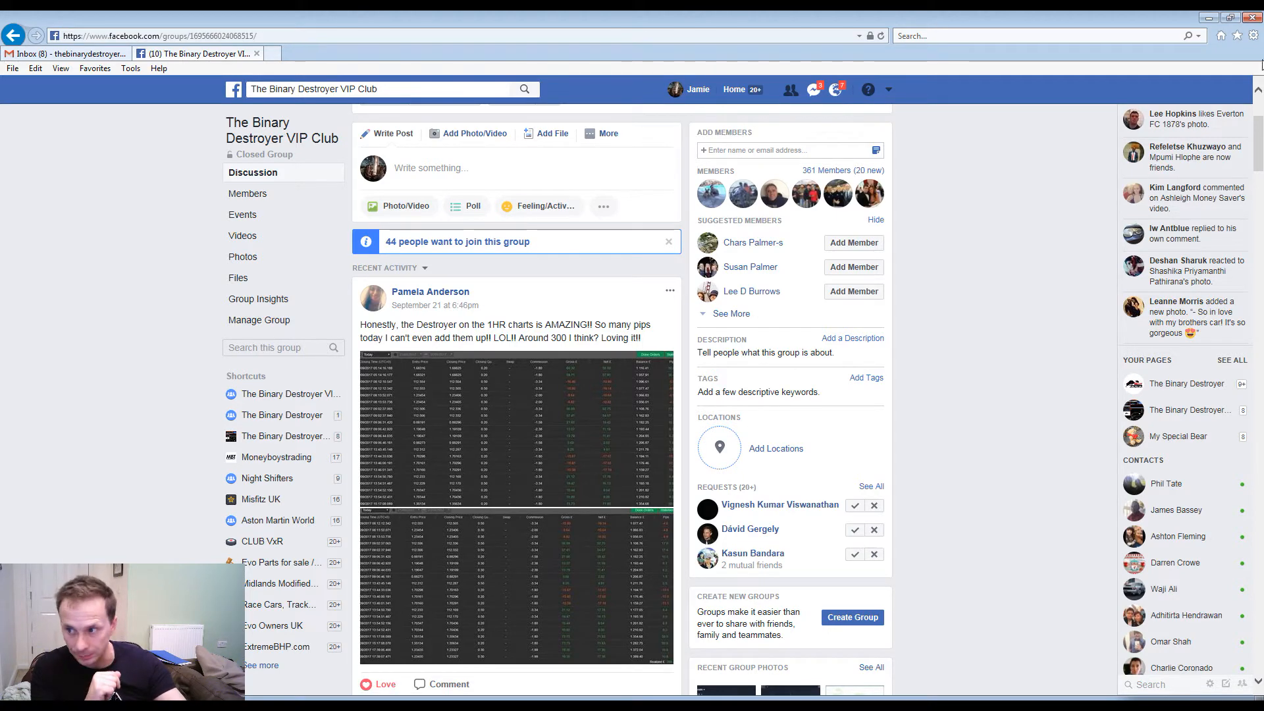
pyautogui.scroll(-3)
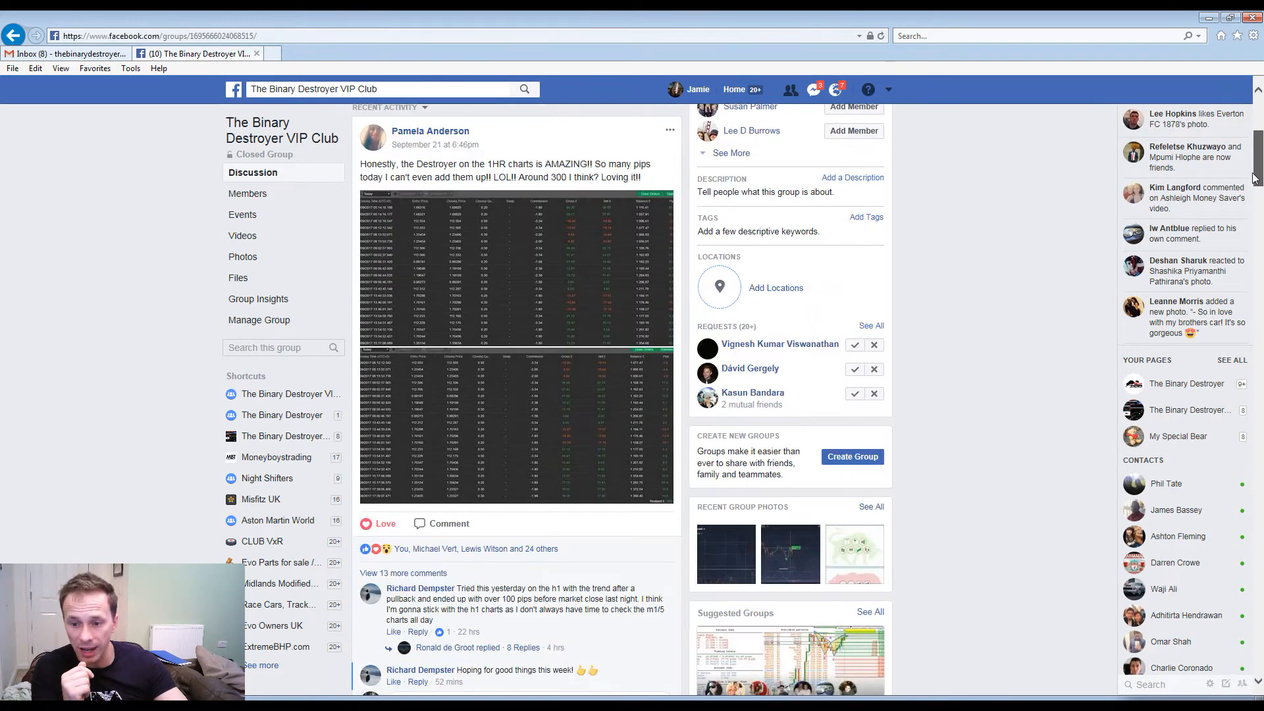
pyautogui.scroll(-3)
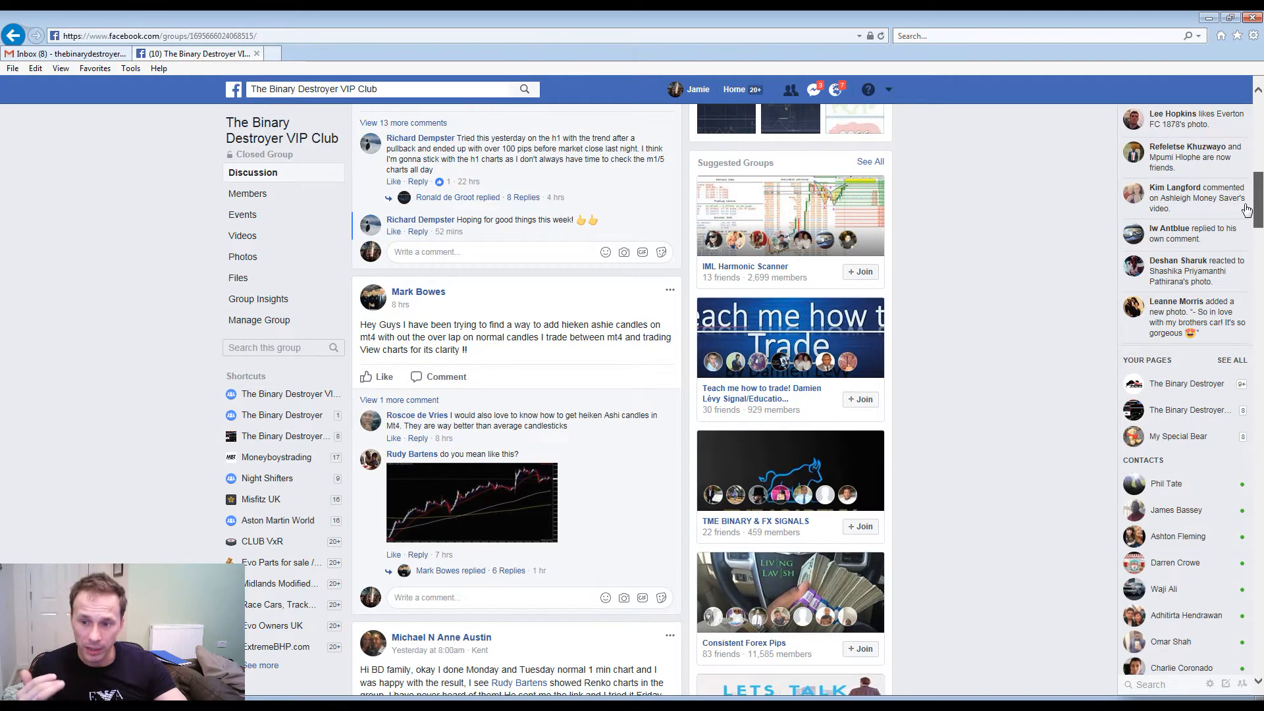
pyautogui.scroll(-3)
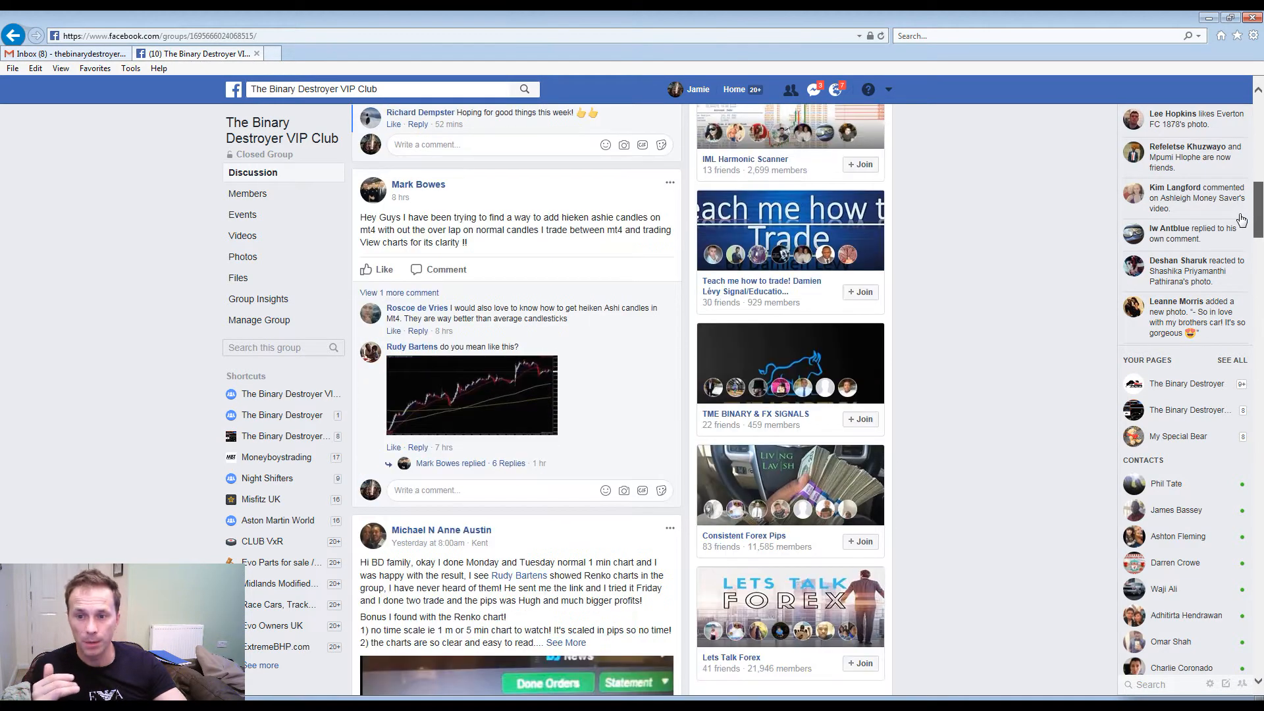
pyautogui.scroll(-3)
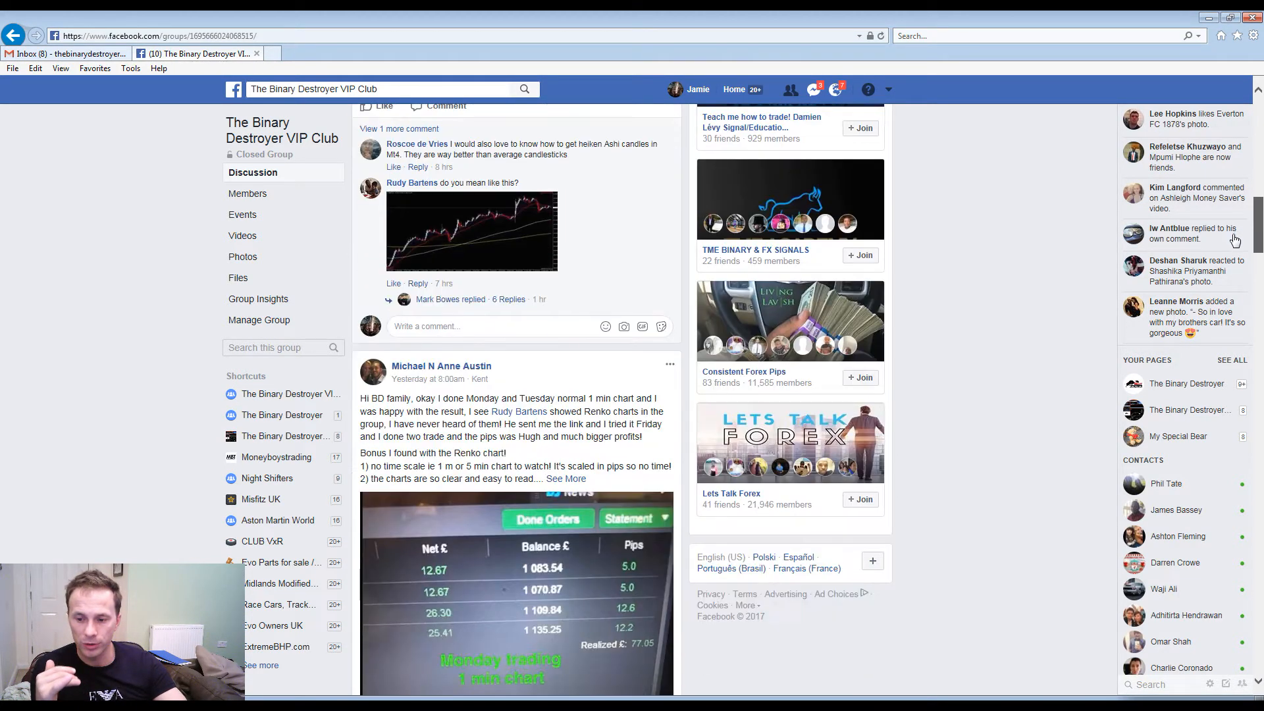
pyautogui.scroll(-3)
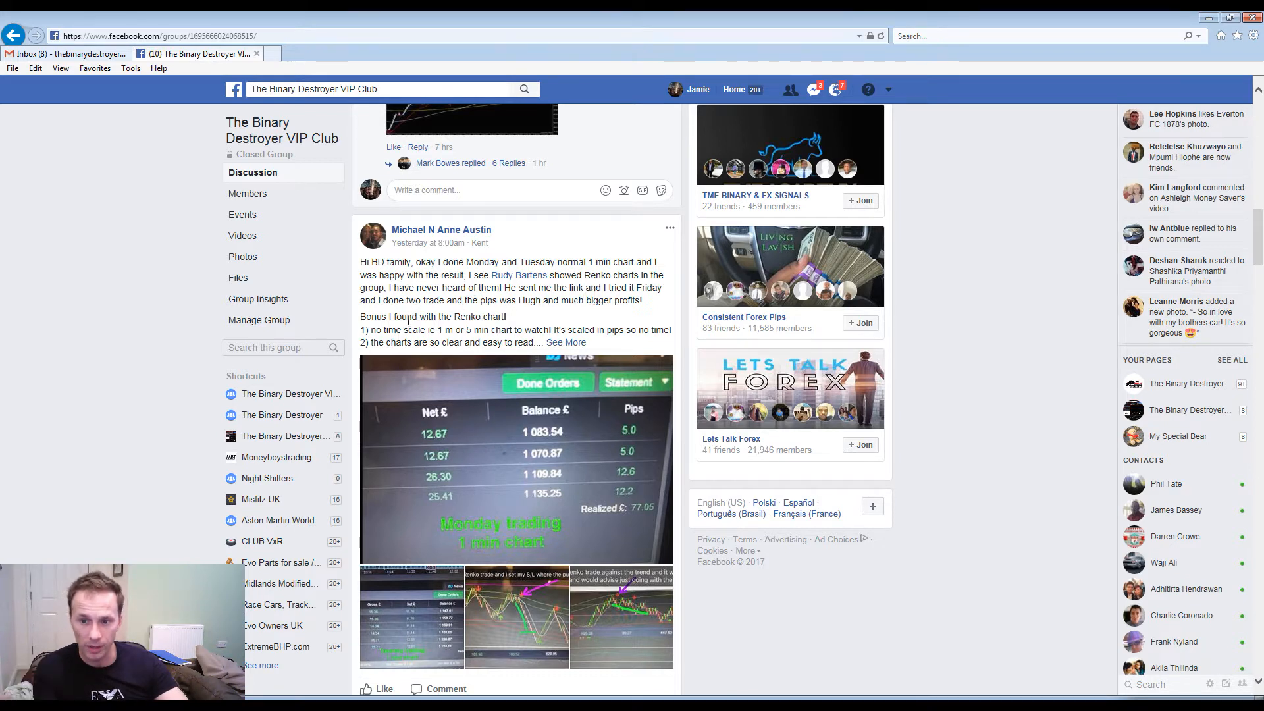
pyautogui.moveTo(393, 342)
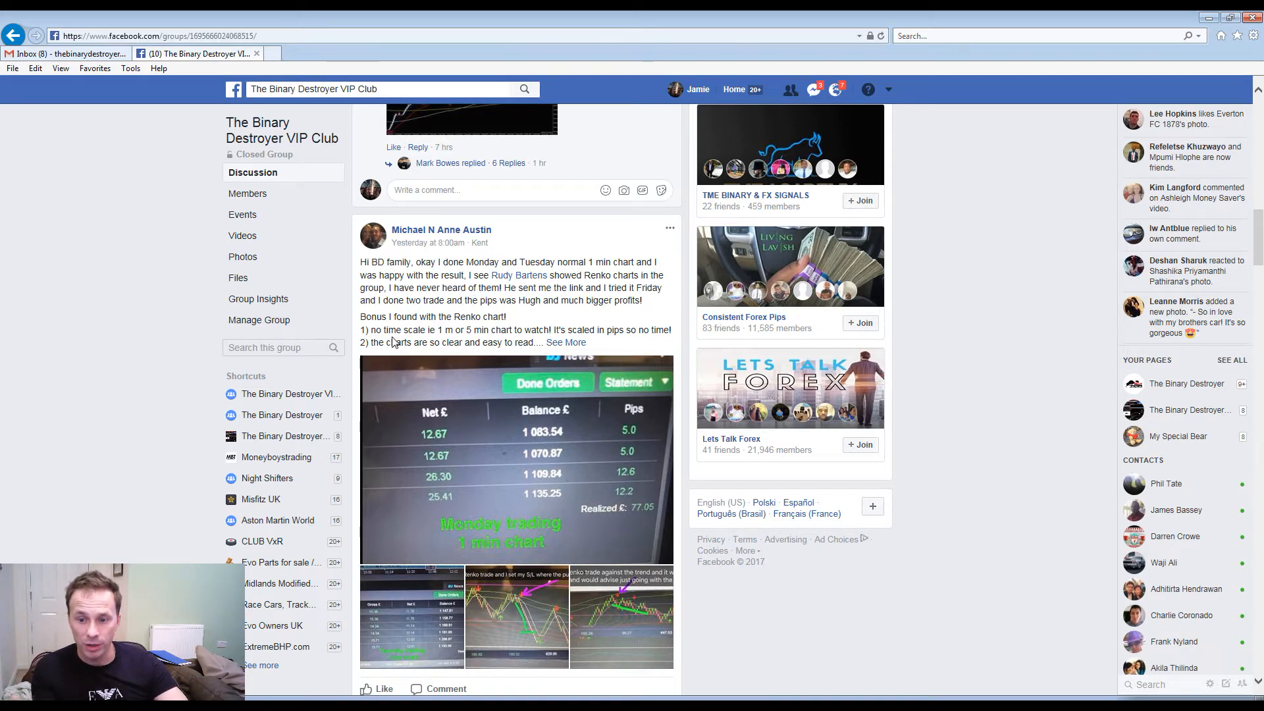
pyautogui.click(566, 342)
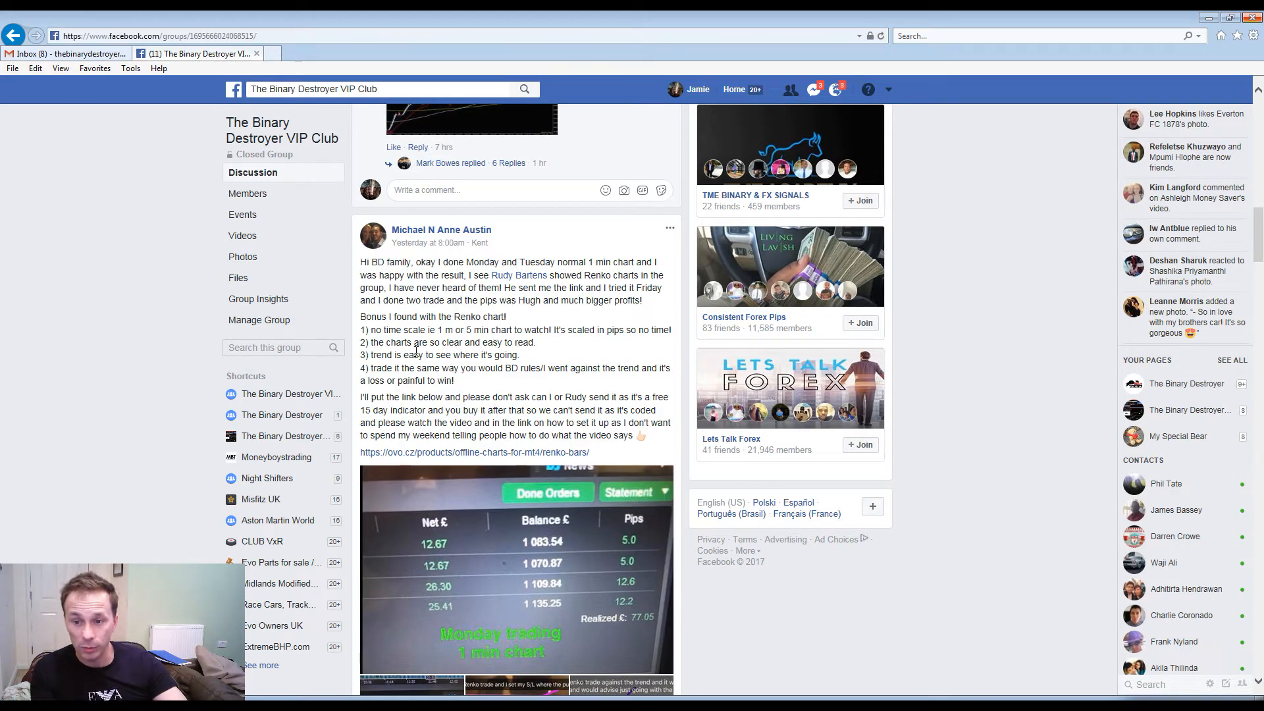
pyautogui.moveTo(473, 655)
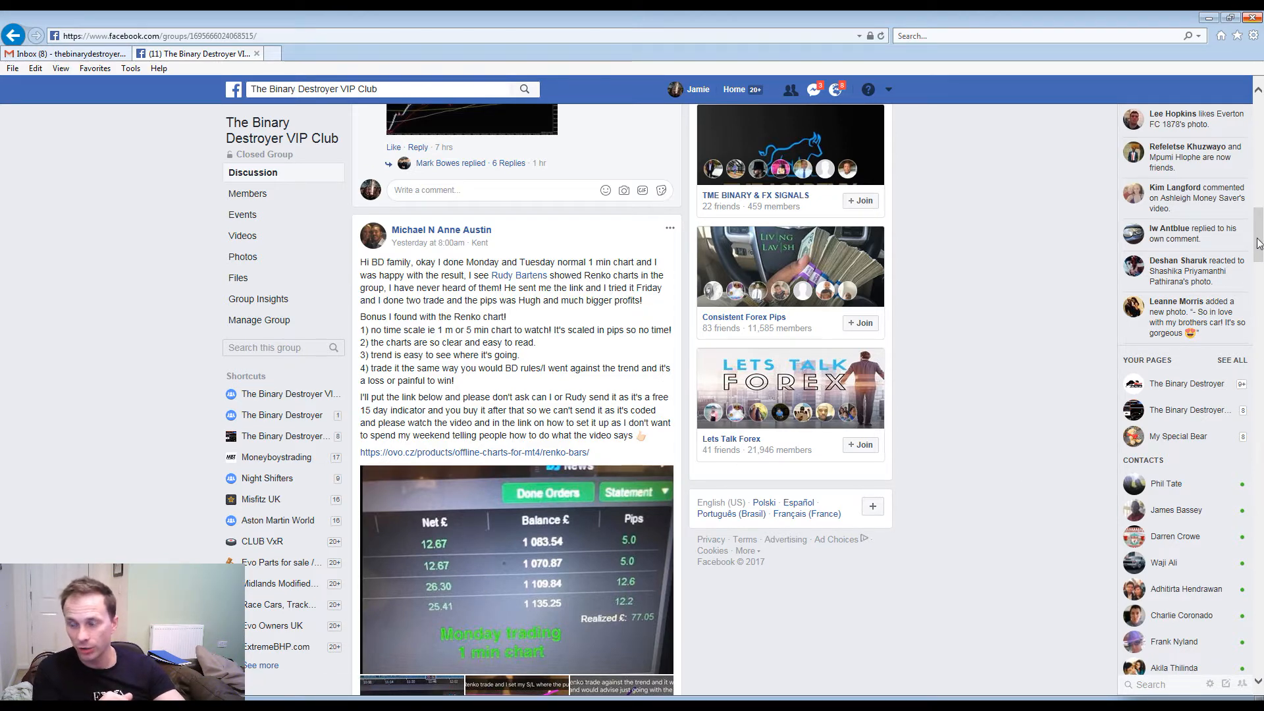
pyautogui.scroll(-3)
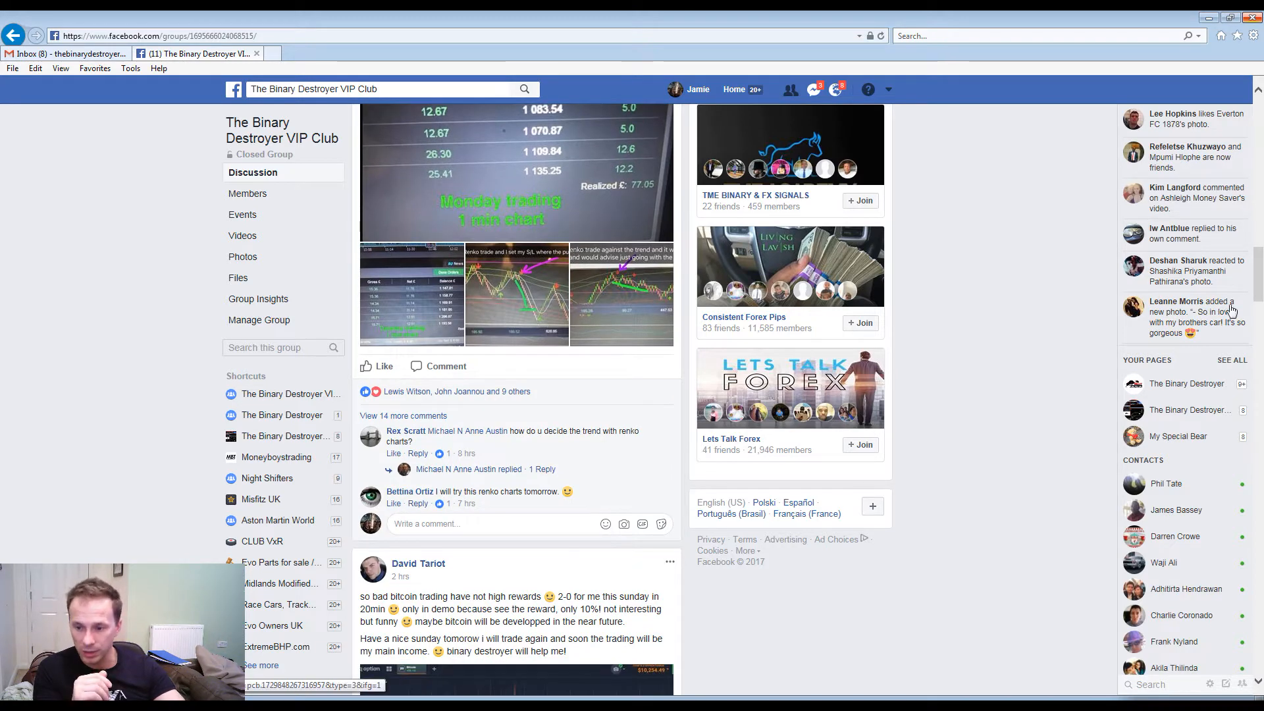
pyautogui.scroll(-3)
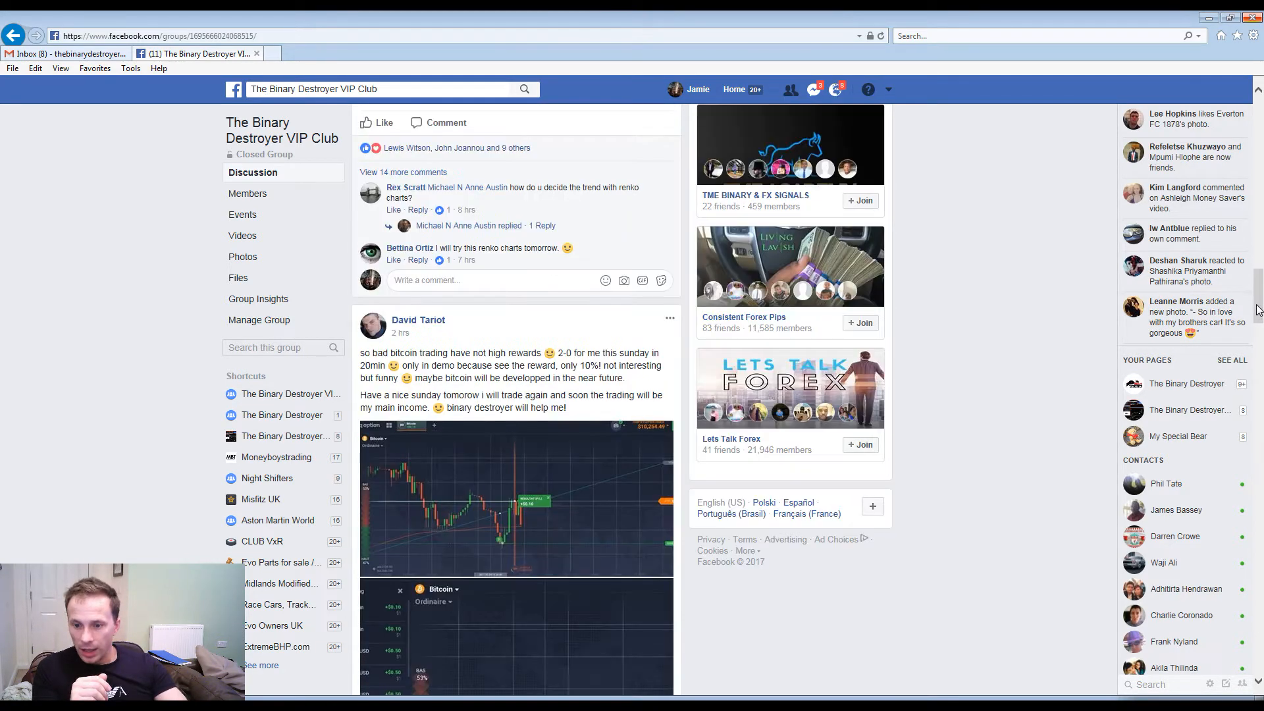
pyautogui.moveTo(385, 378)
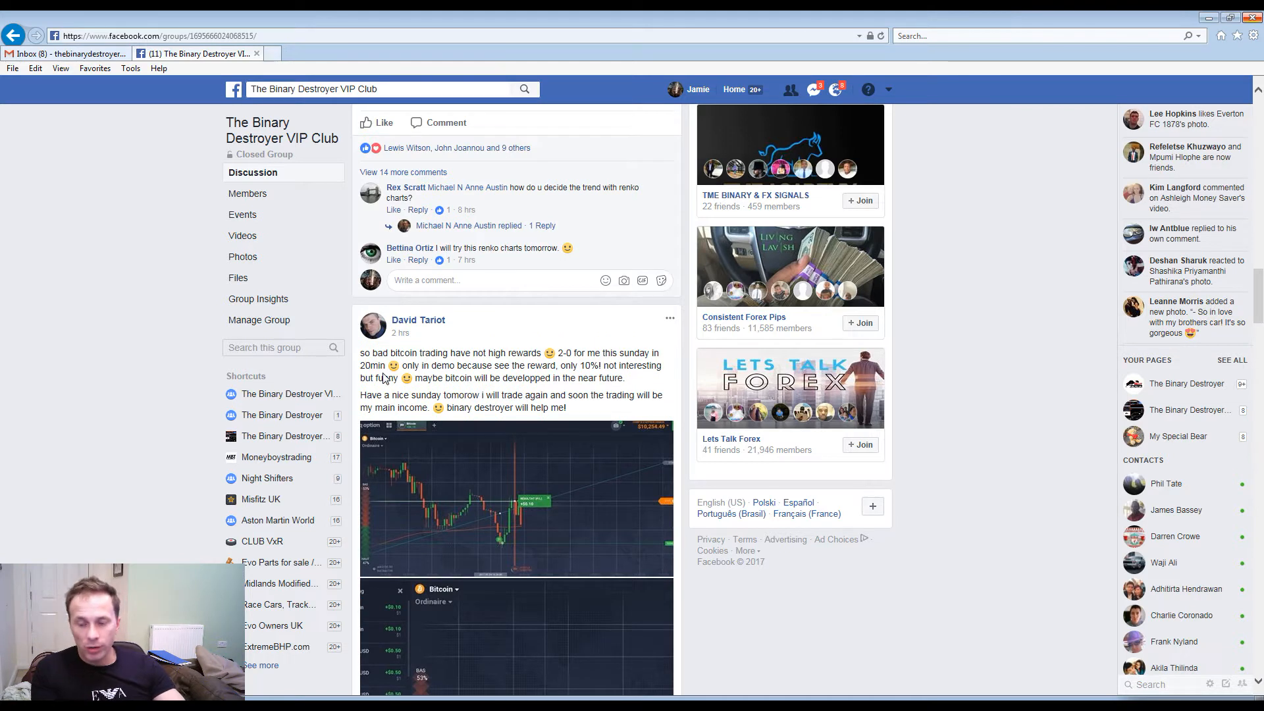
pyautogui.moveTo(613, 330)
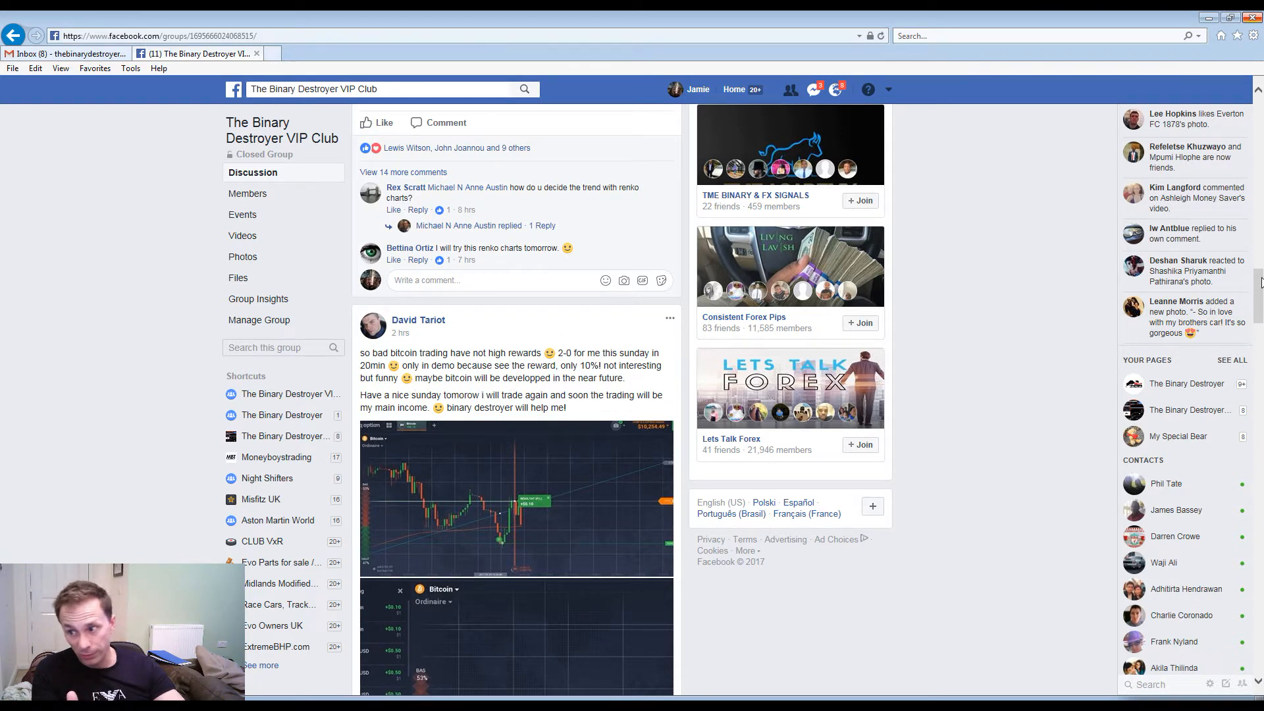
pyautogui.scroll(-3)
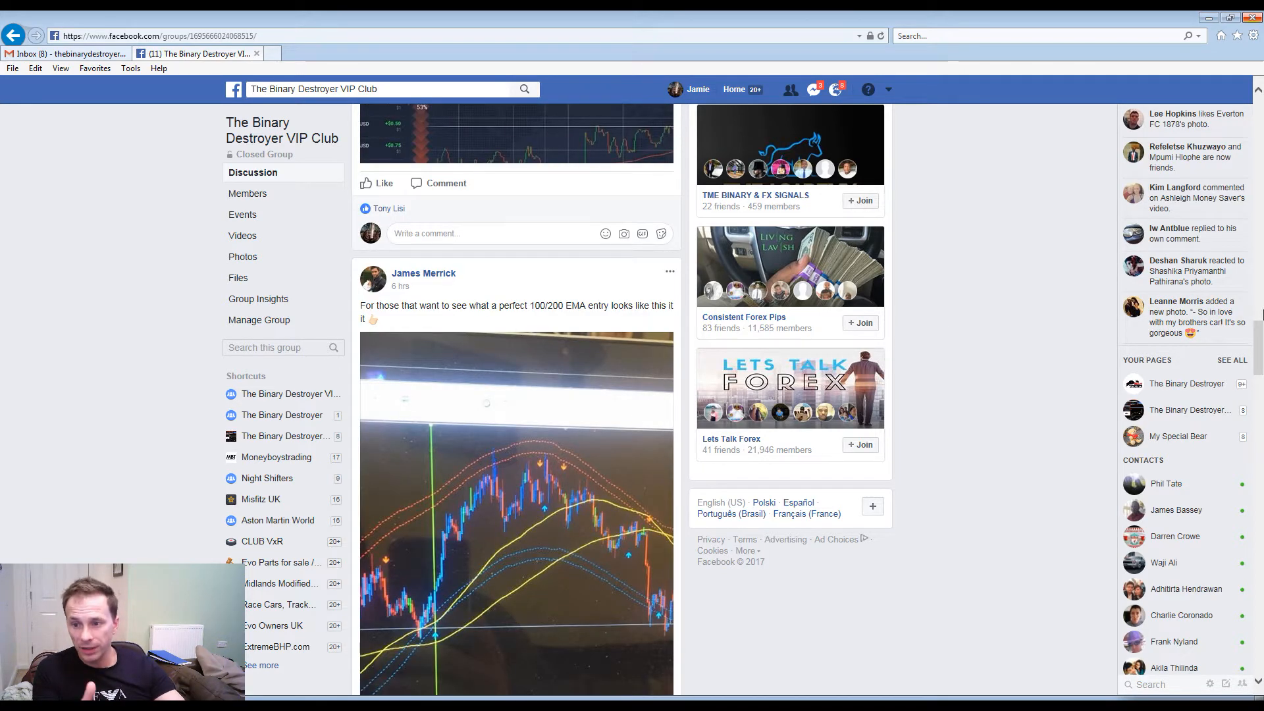
pyautogui.scroll(-3)
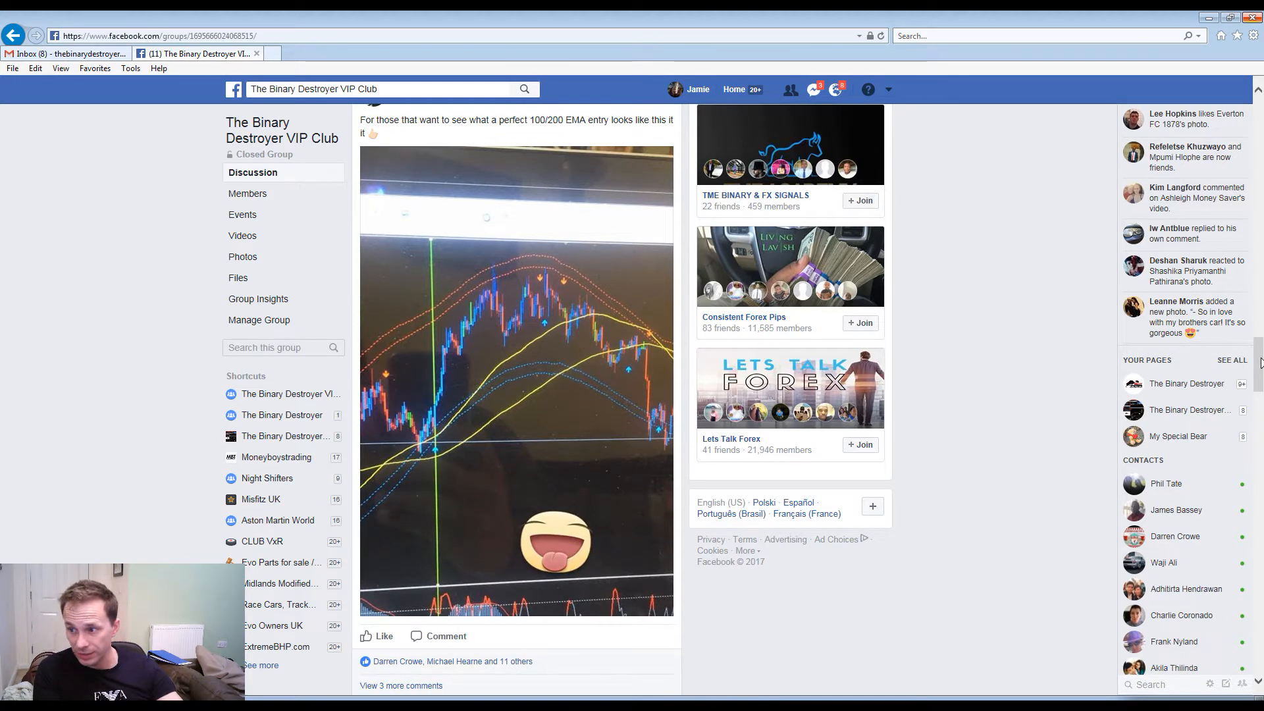
pyautogui.scroll(-3)
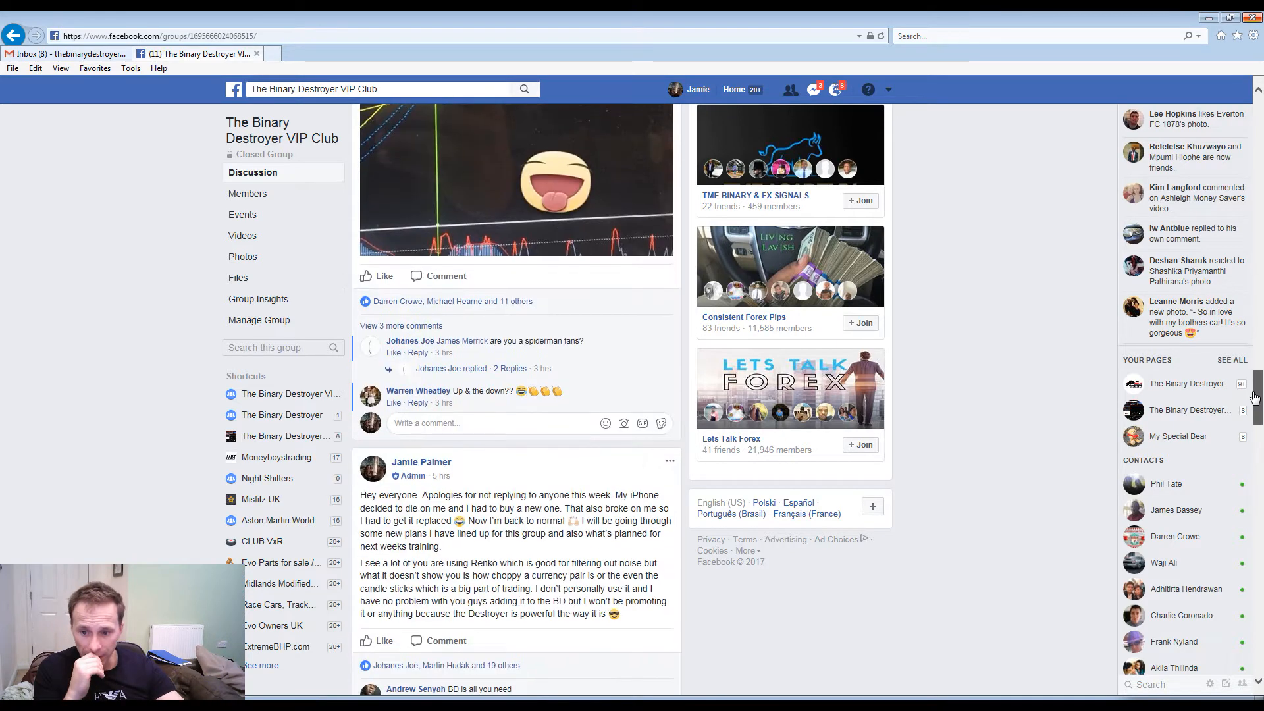
pyautogui.scroll(-3)
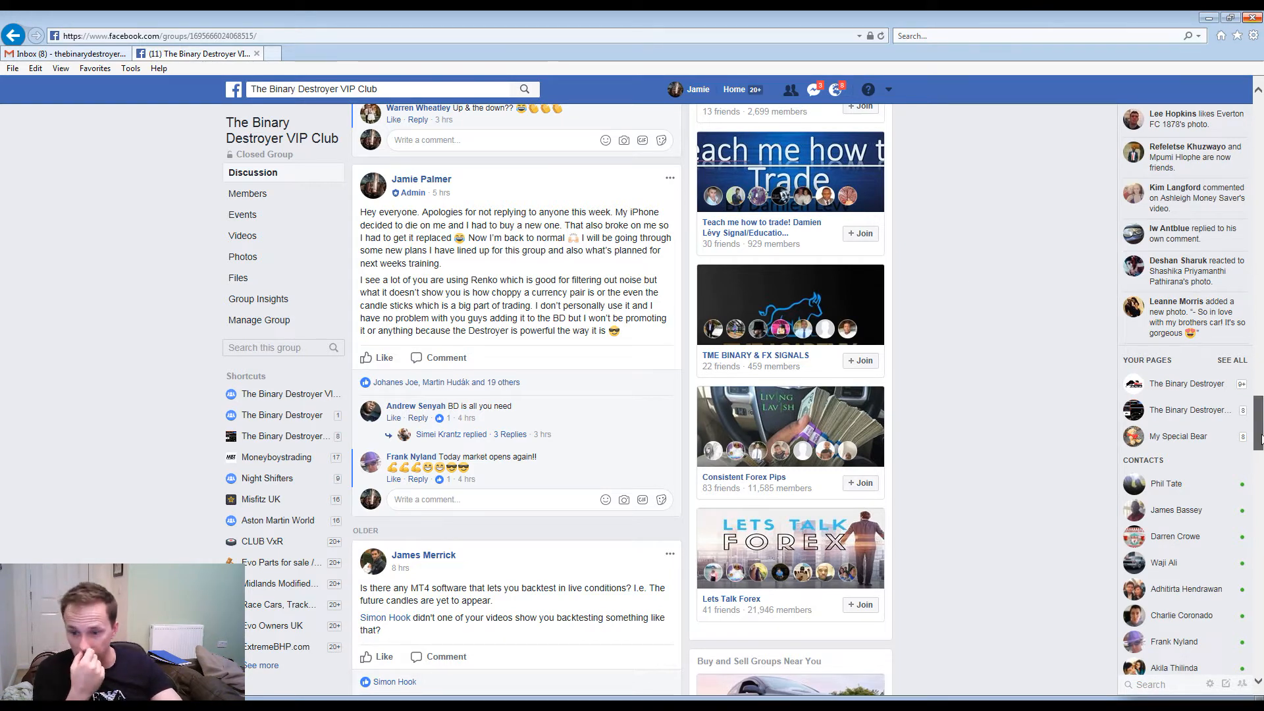
pyautogui.scroll(-3)
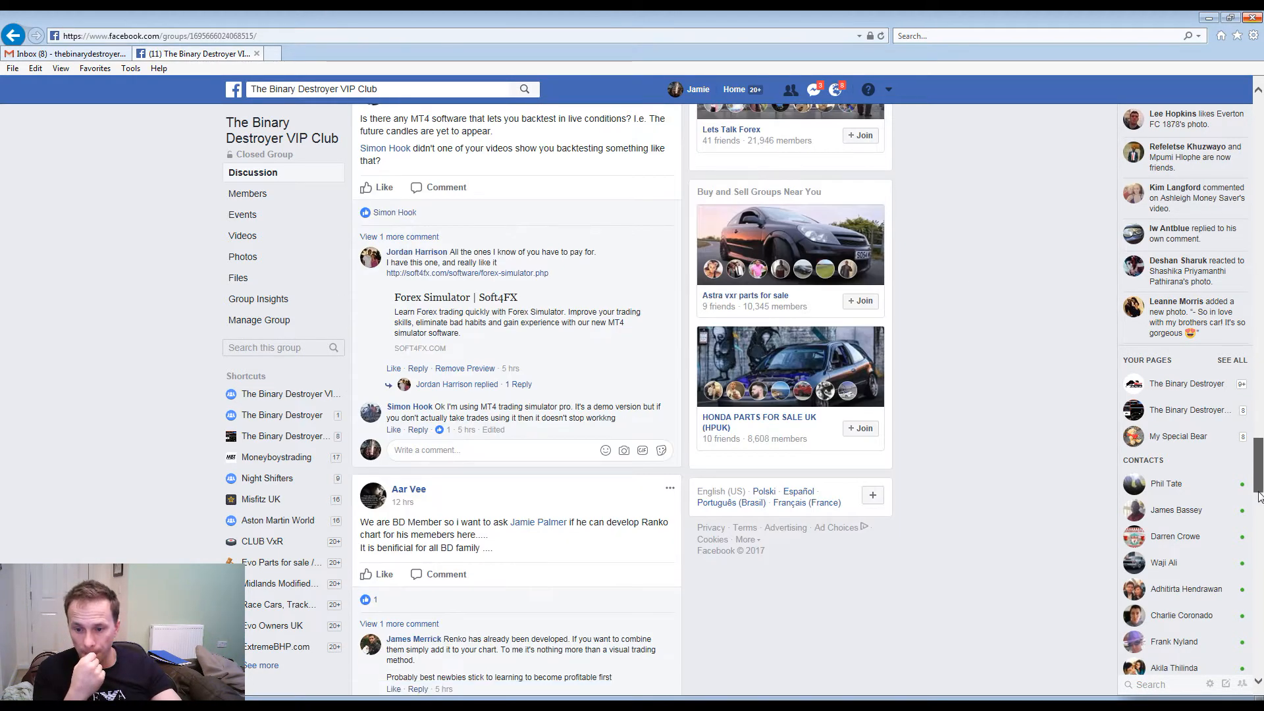
pyautogui.scroll(-3)
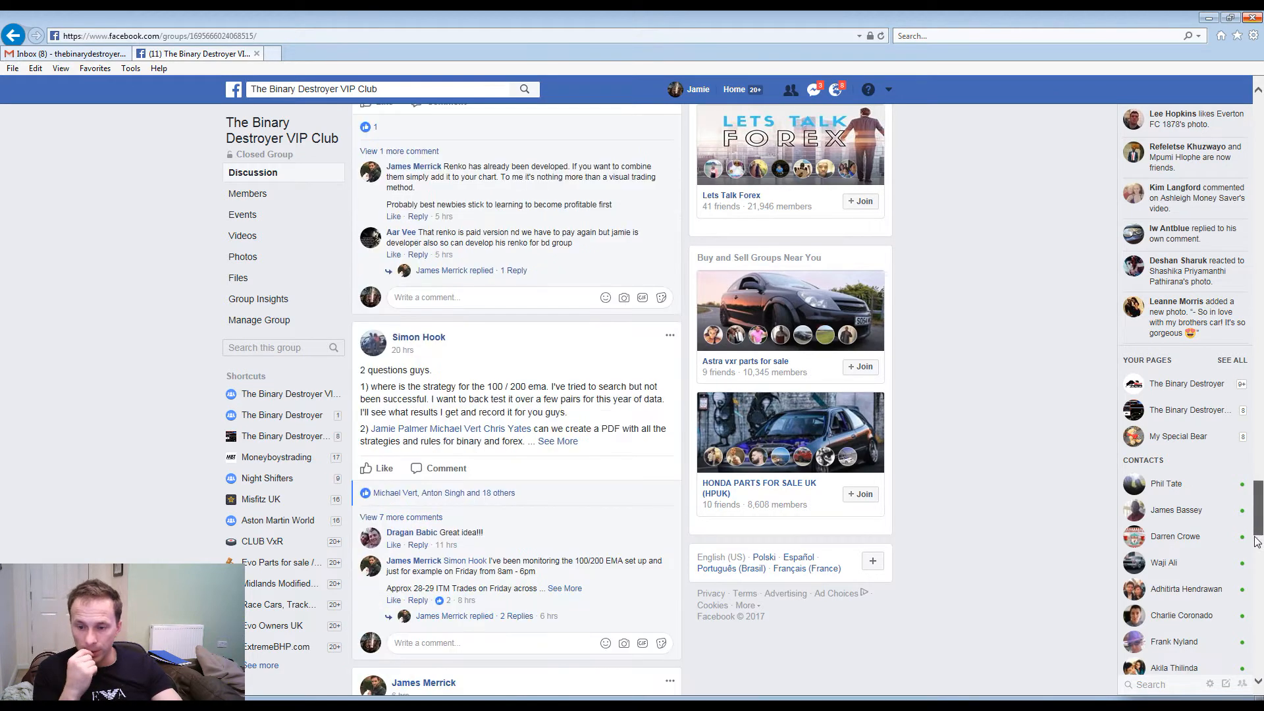
pyautogui.scroll(-3)
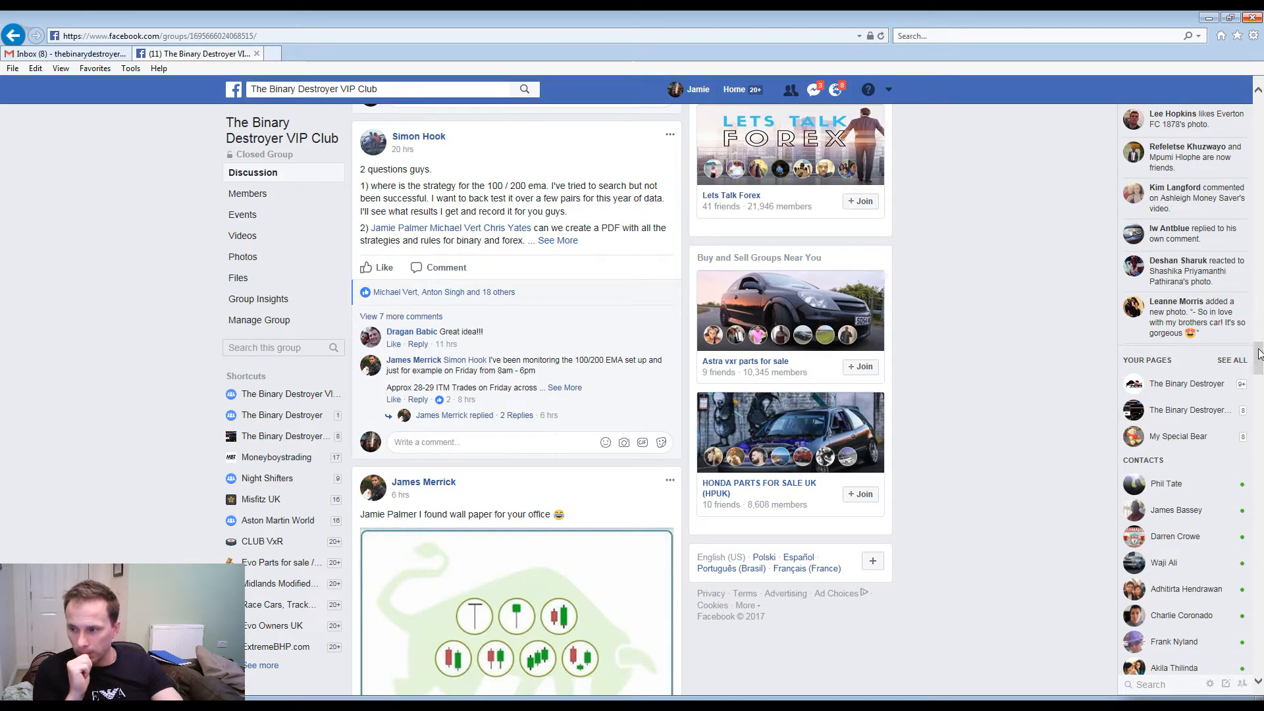
pyautogui.scroll(-3)
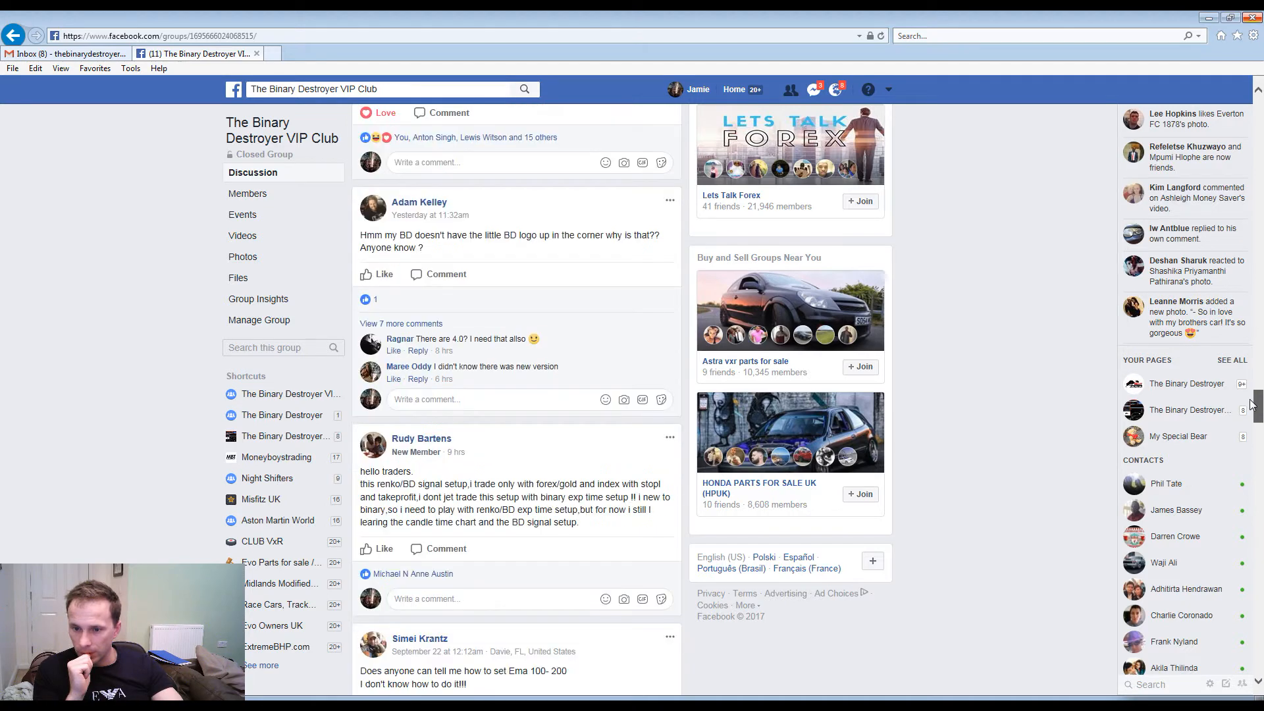
pyautogui.scroll(-3)
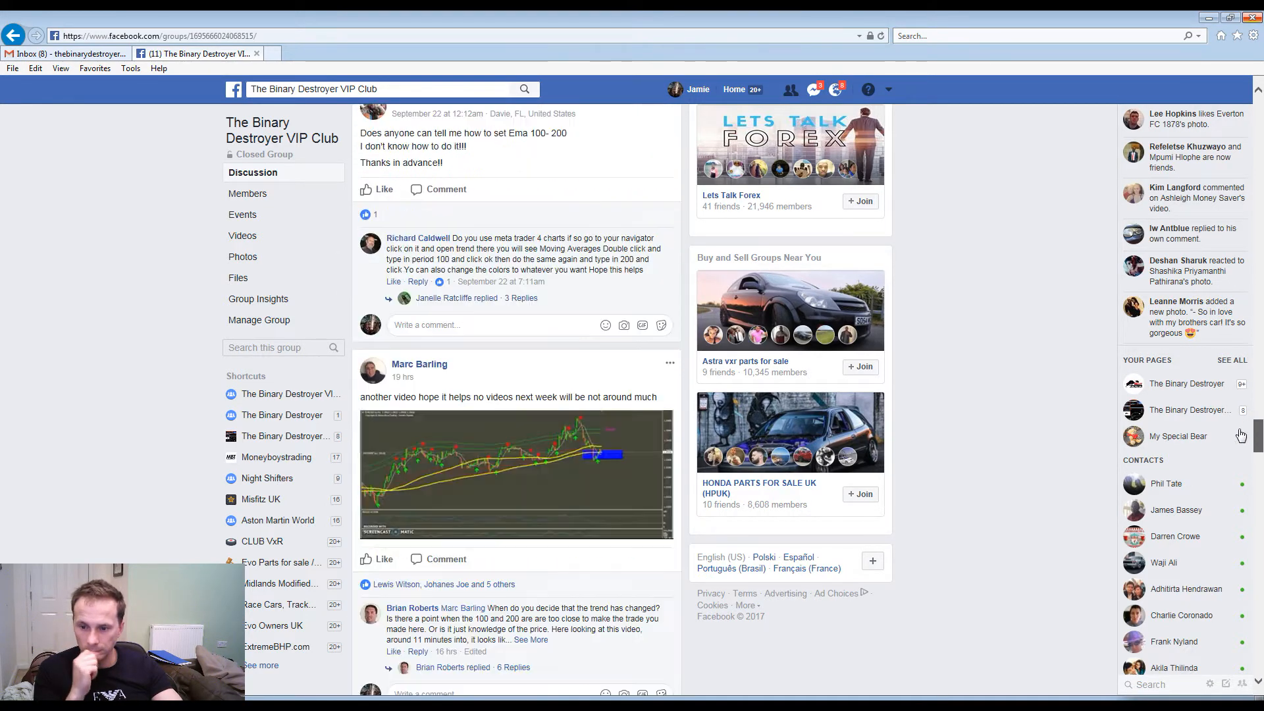
pyautogui.scroll(-3)
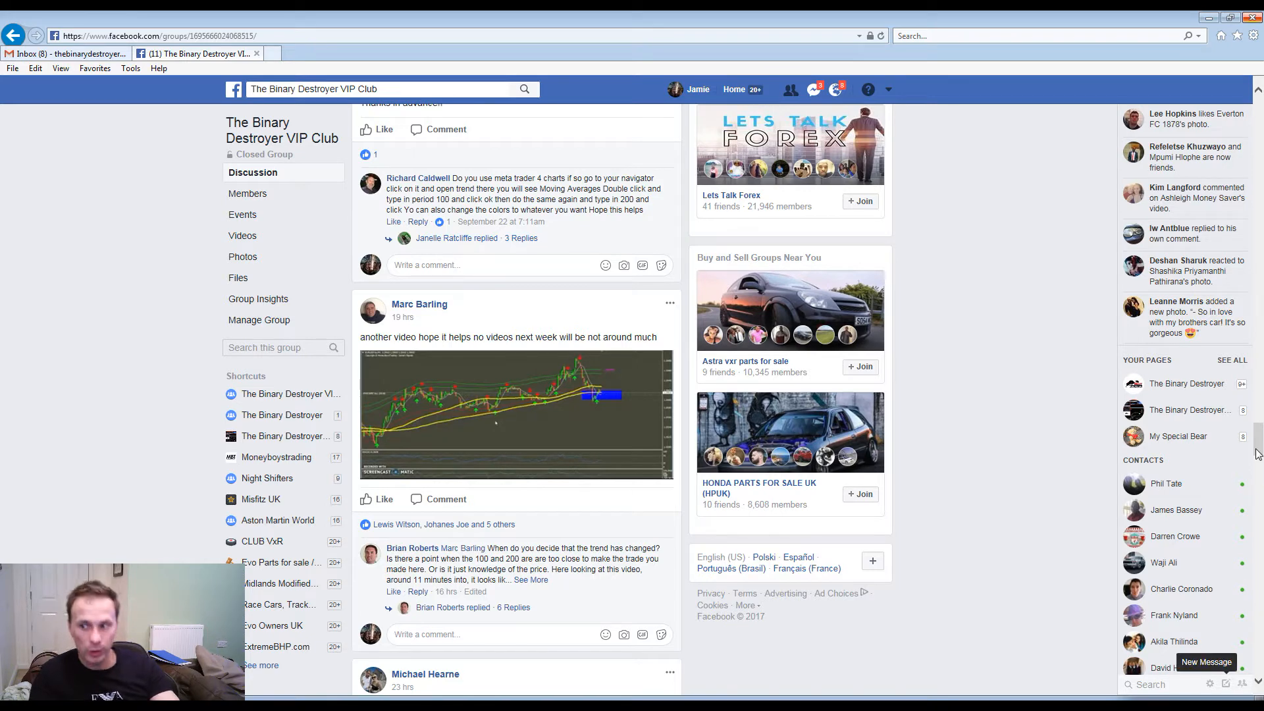
pyautogui.scroll(-3)
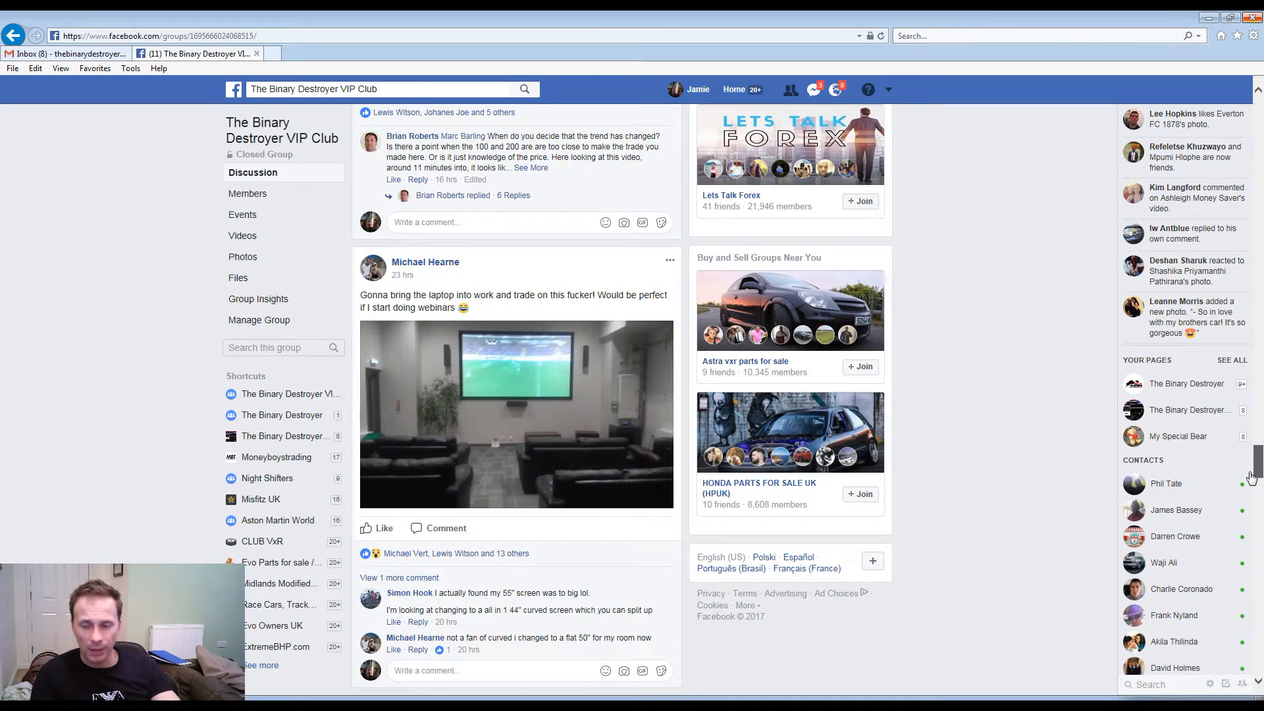
pyautogui.scroll(-3)
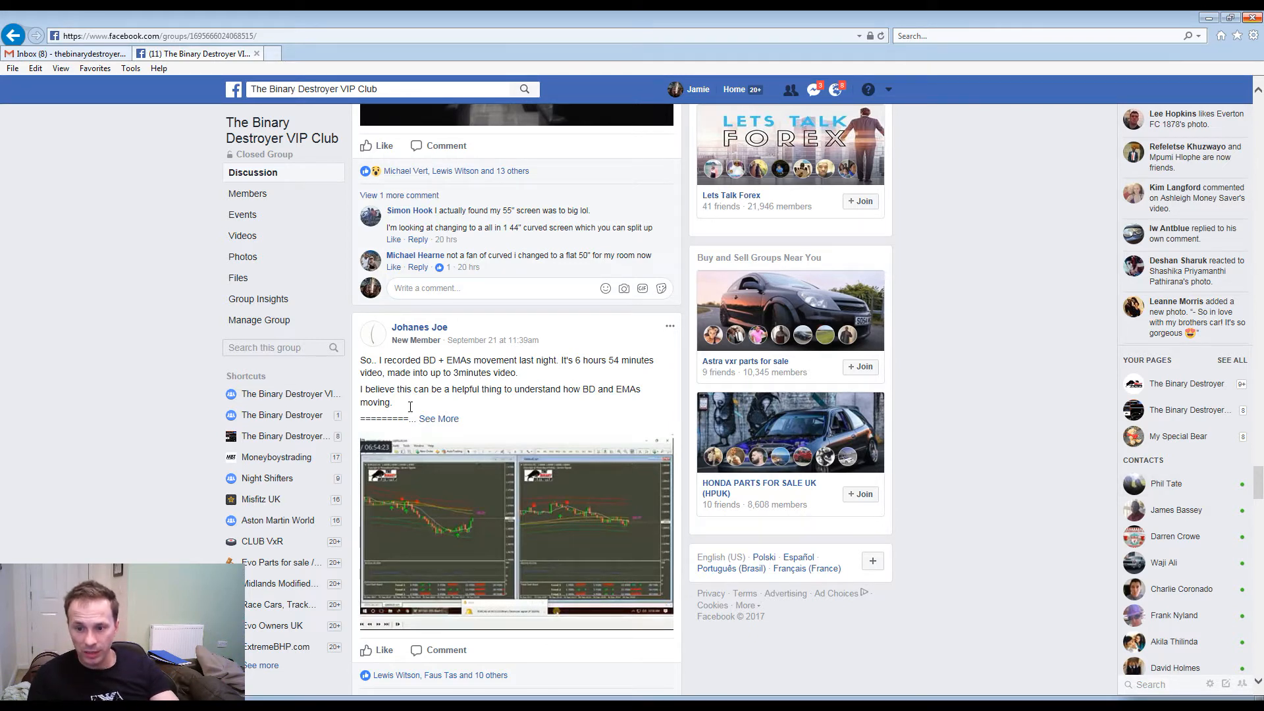
pyautogui.moveTo(753, 423)
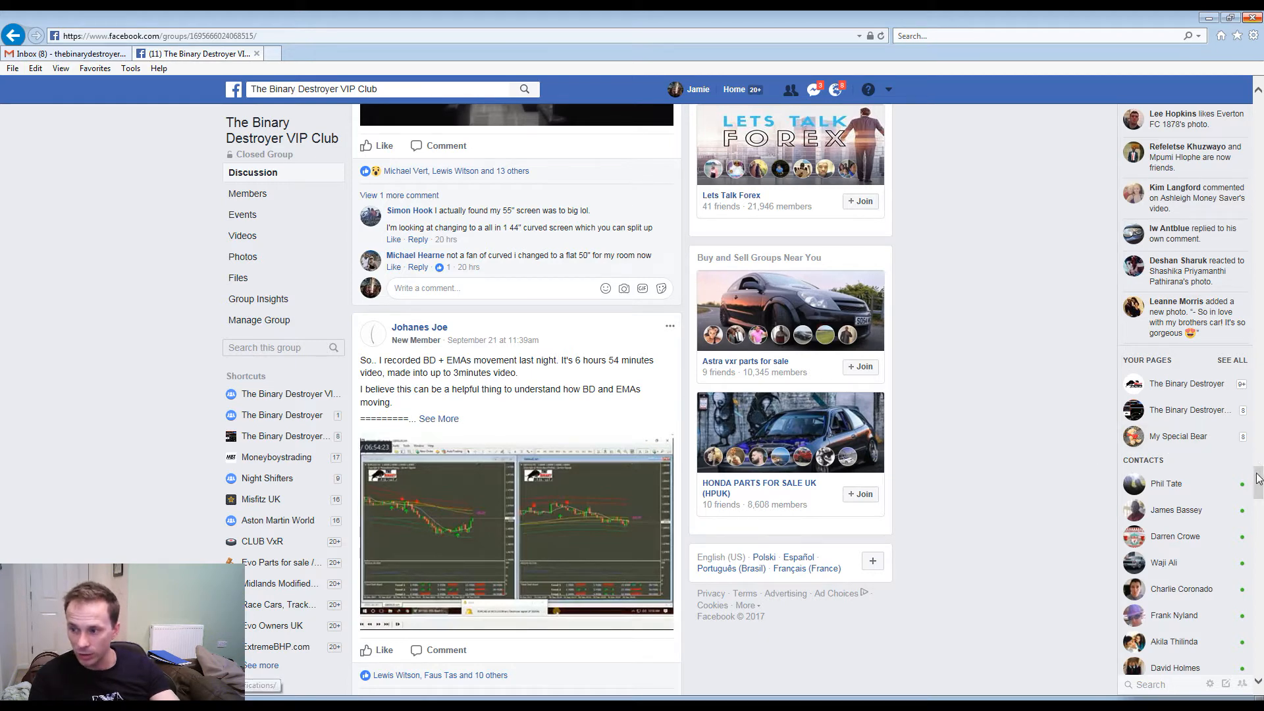
pyautogui.scroll(-3)
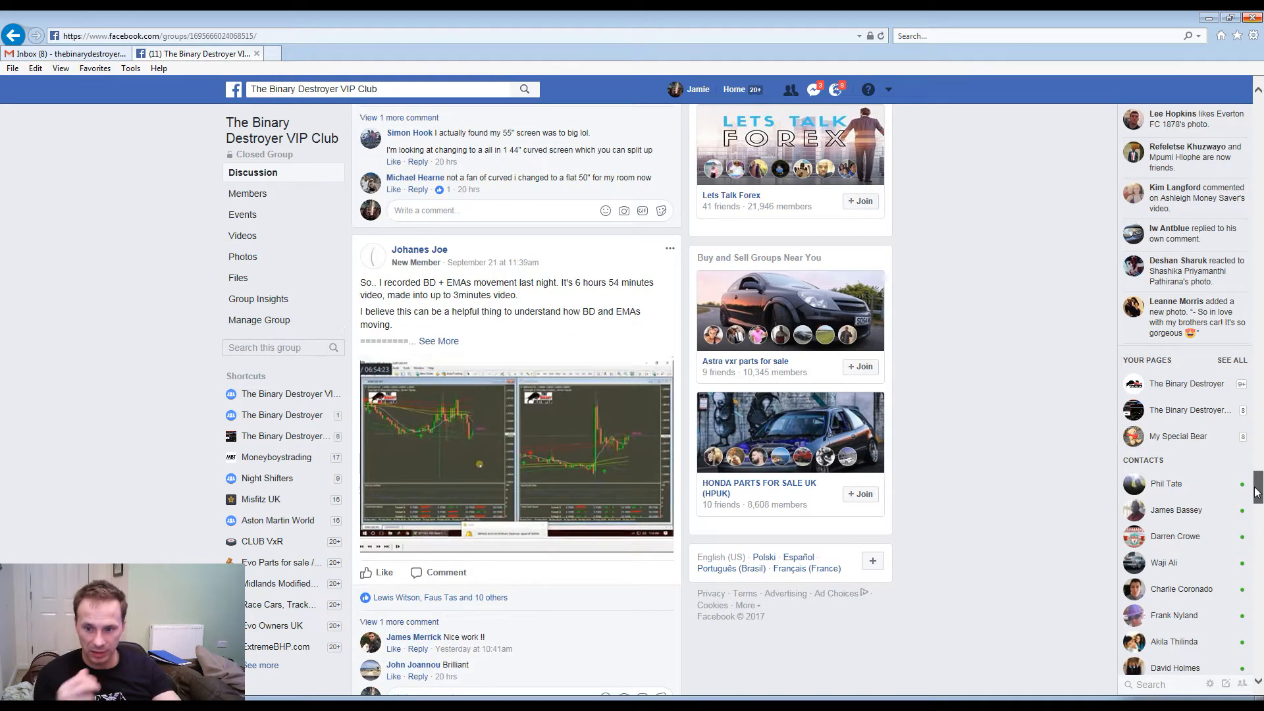
pyautogui.scroll(-3)
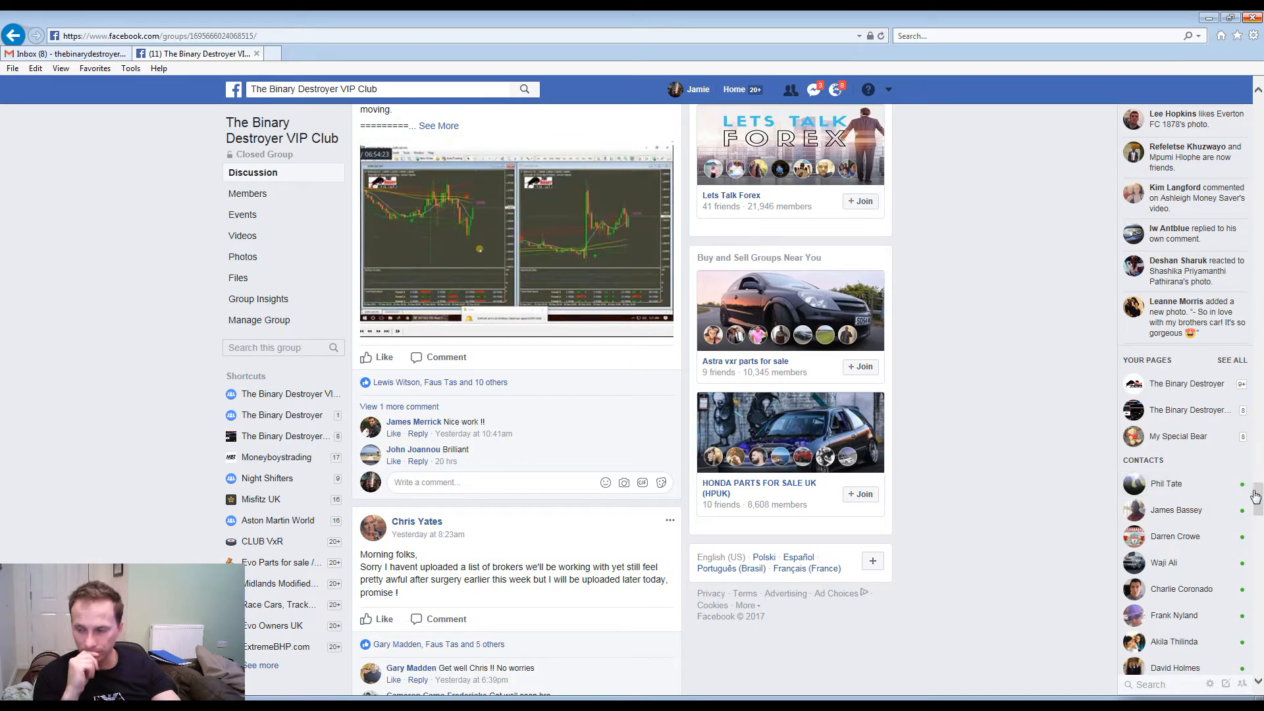
pyautogui.scroll(-3)
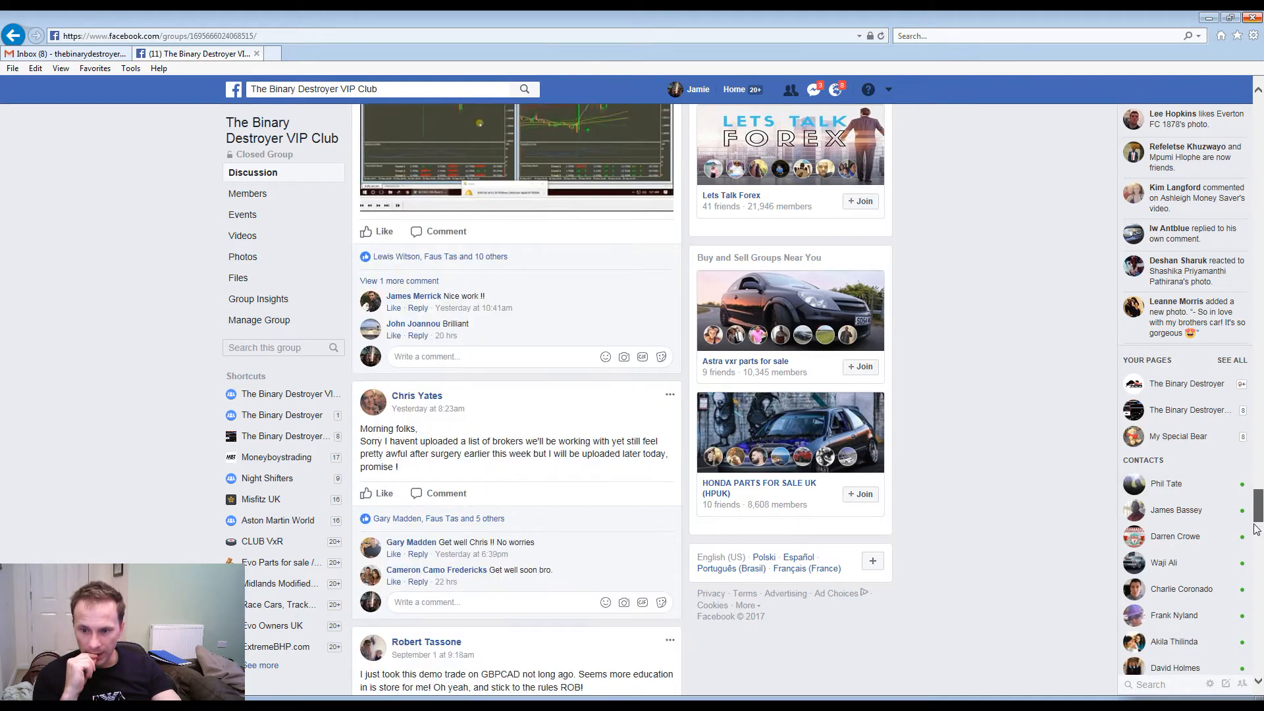
pyautogui.scroll(-3)
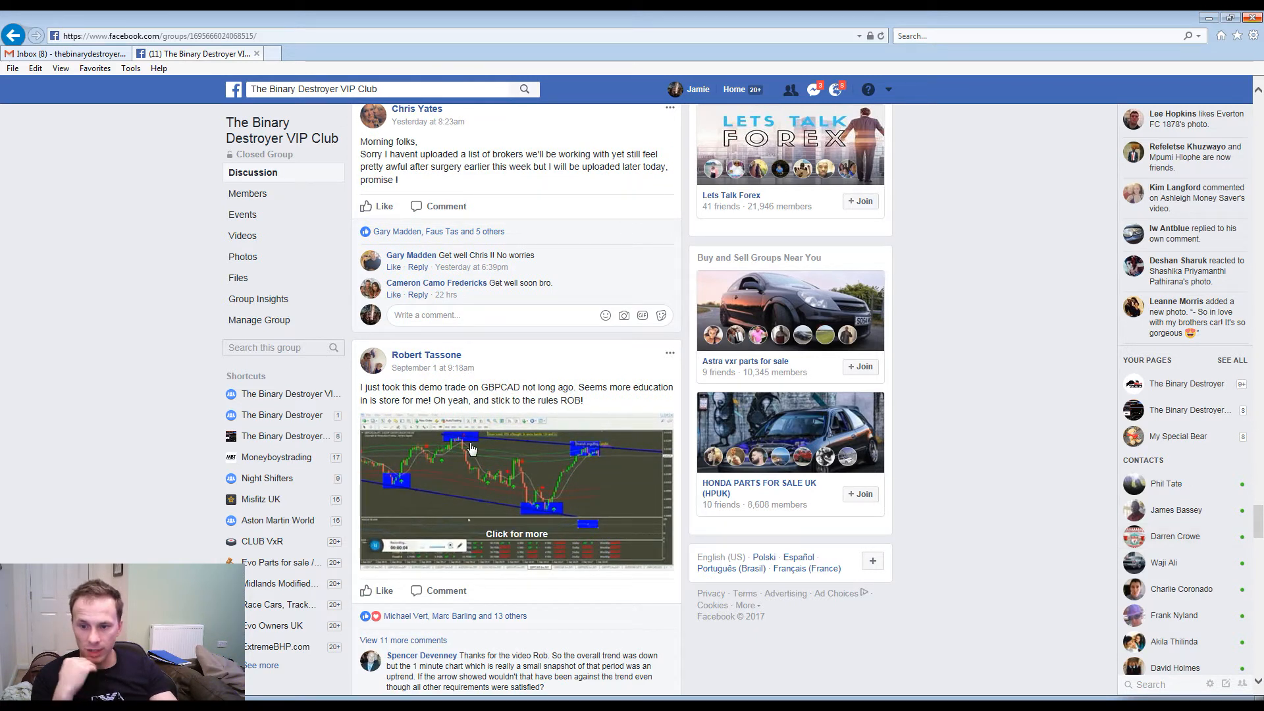
pyautogui.click(471, 447)
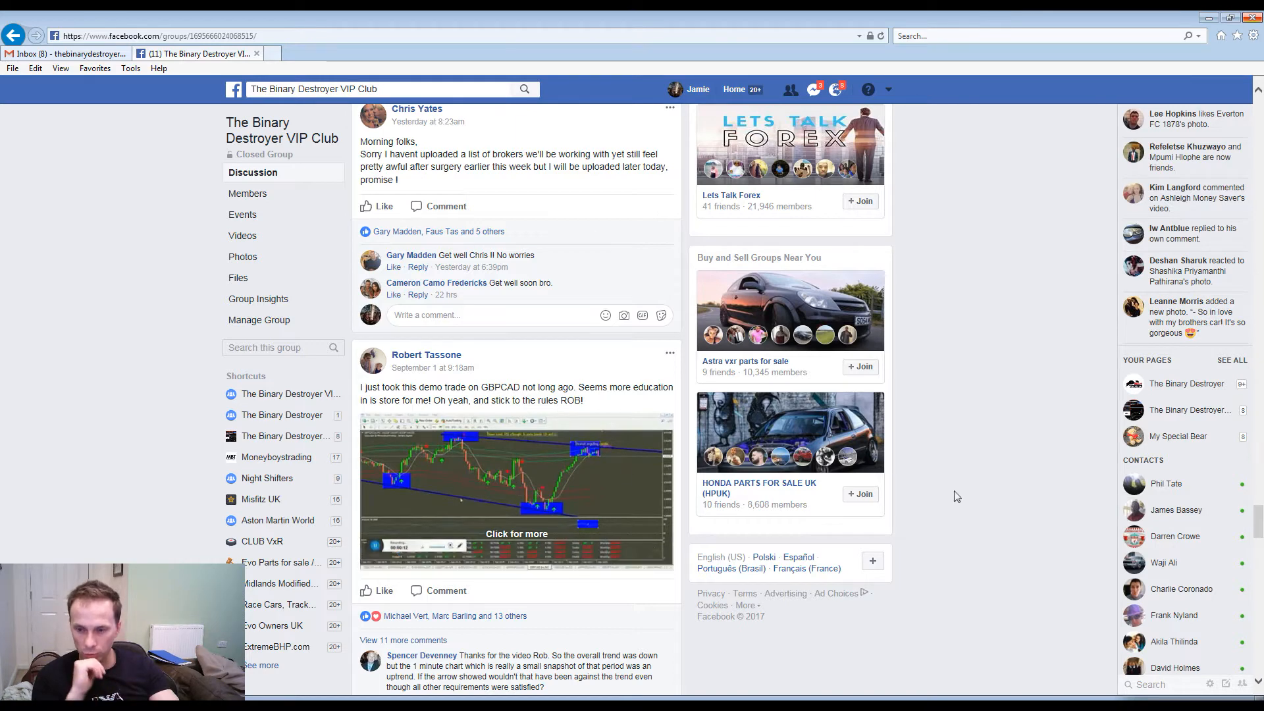
pyautogui.scroll(-3)
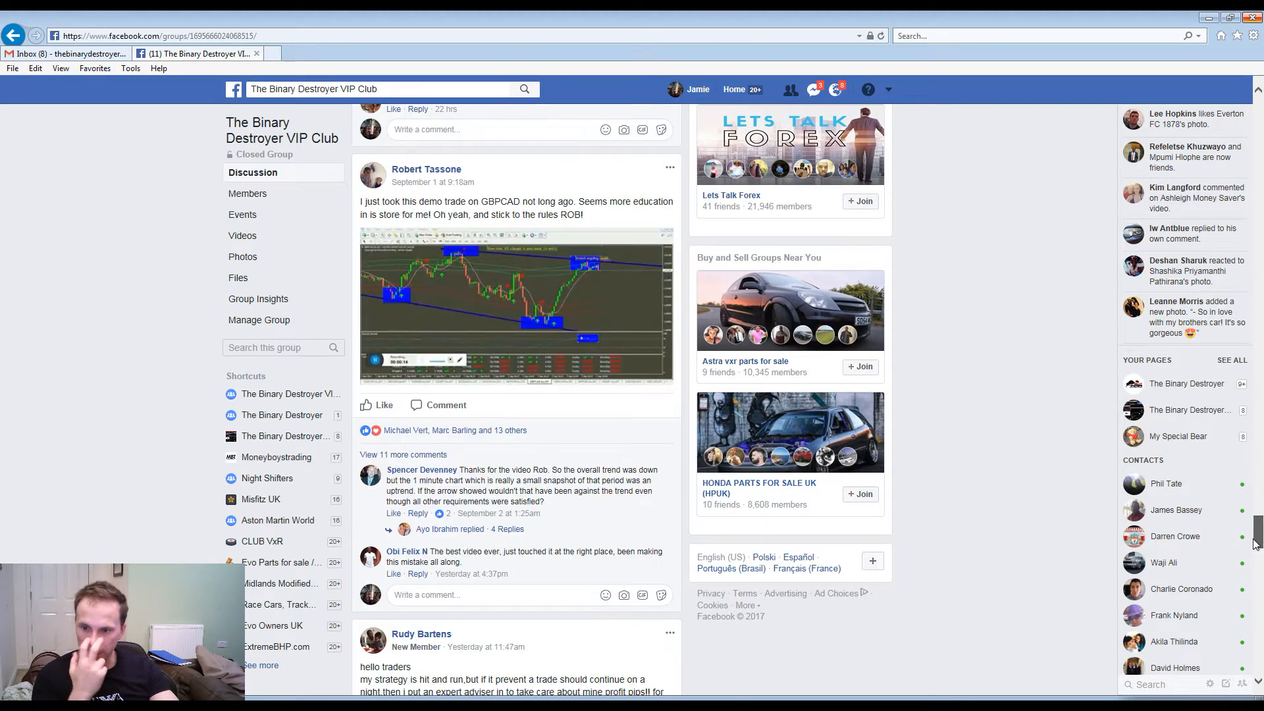
pyautogui.scroll(-3)
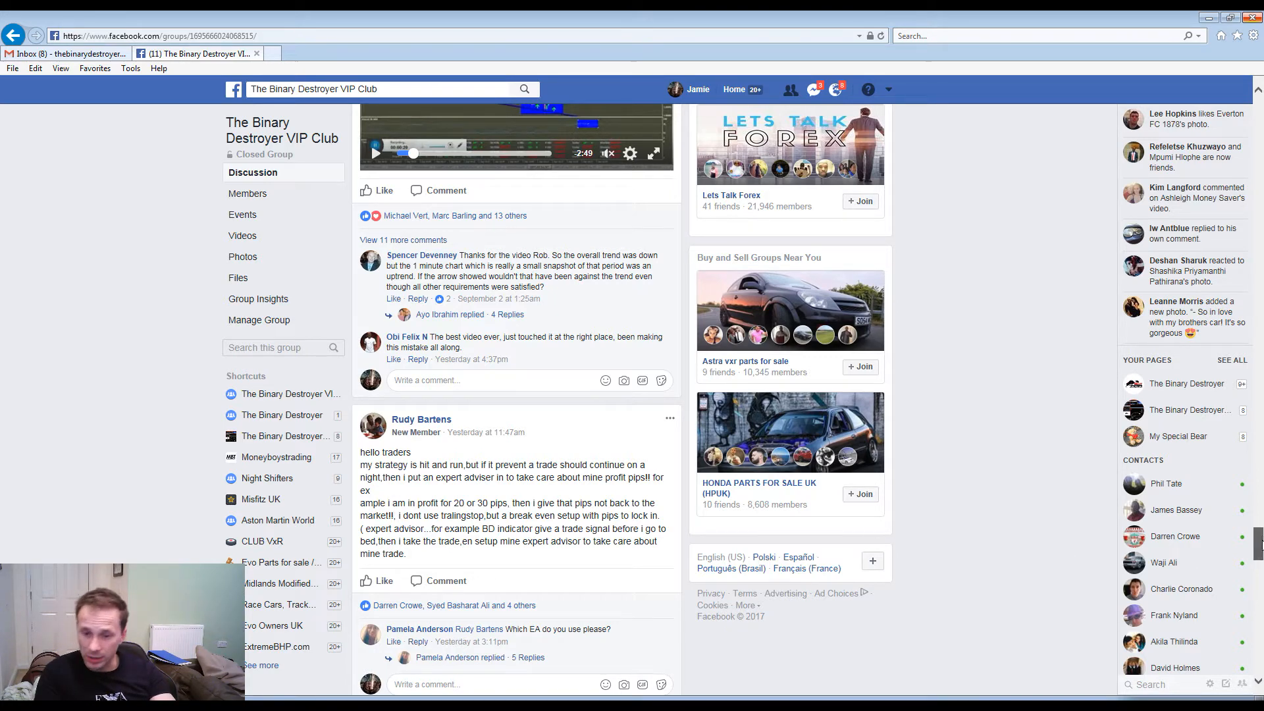
pyautogui.scroll(-3)
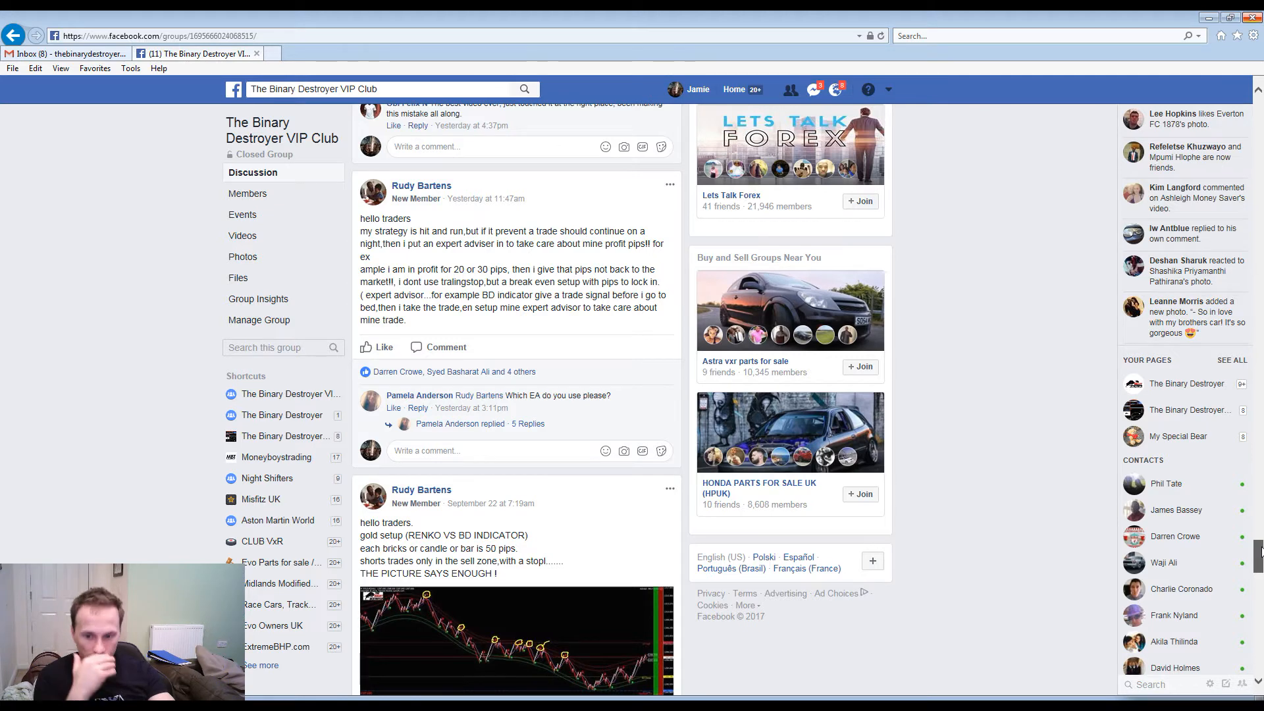
pyautogui.scroll(-3)
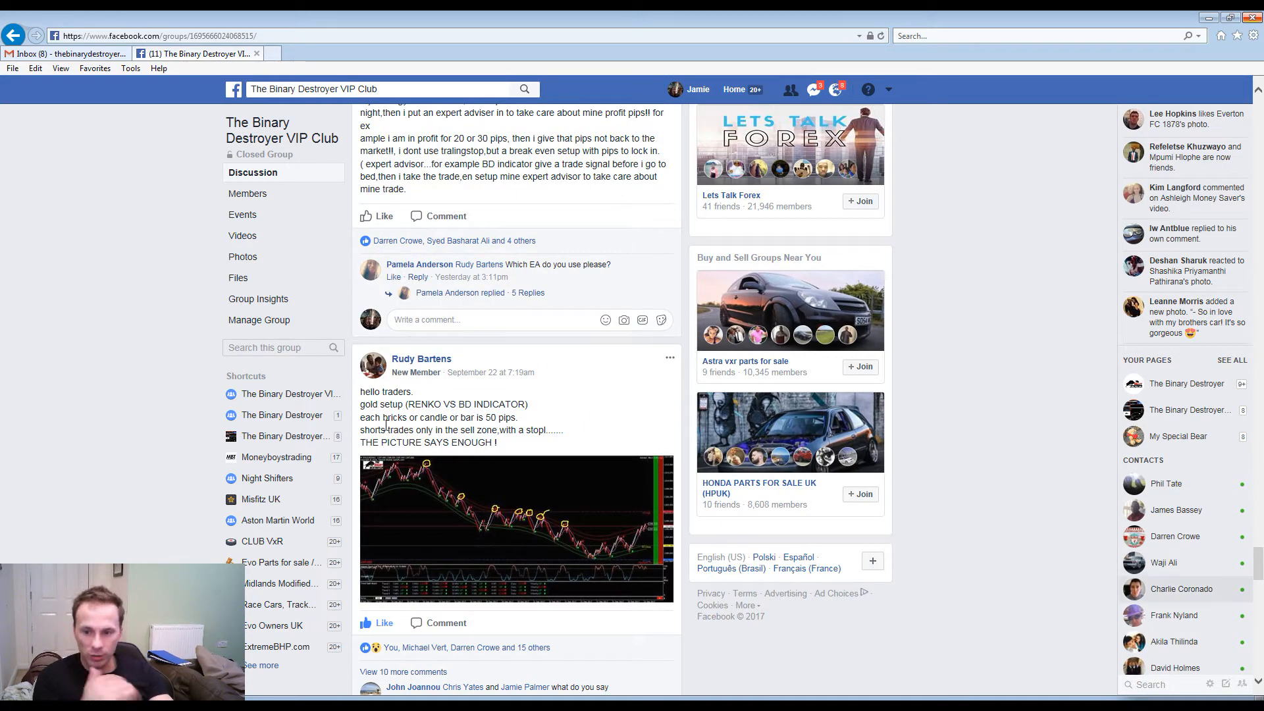
pyautogui.moveTo(498, 395)
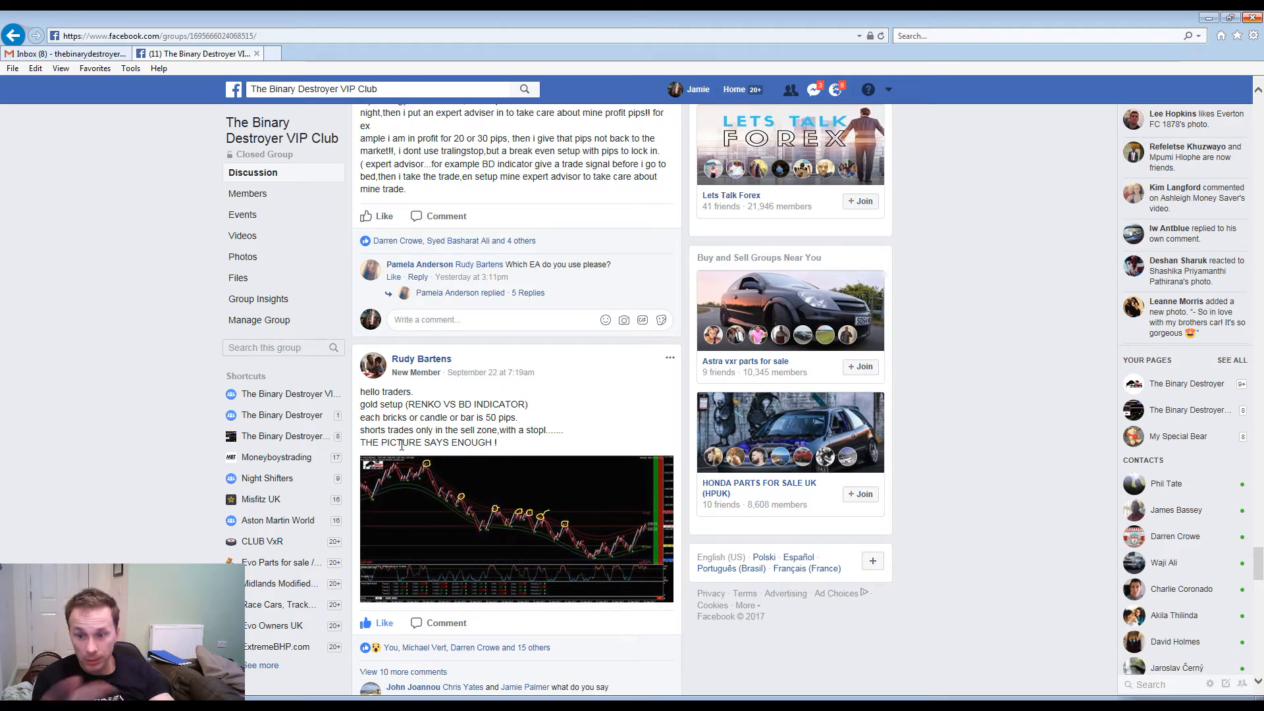
pyautogui.scroll(-3)
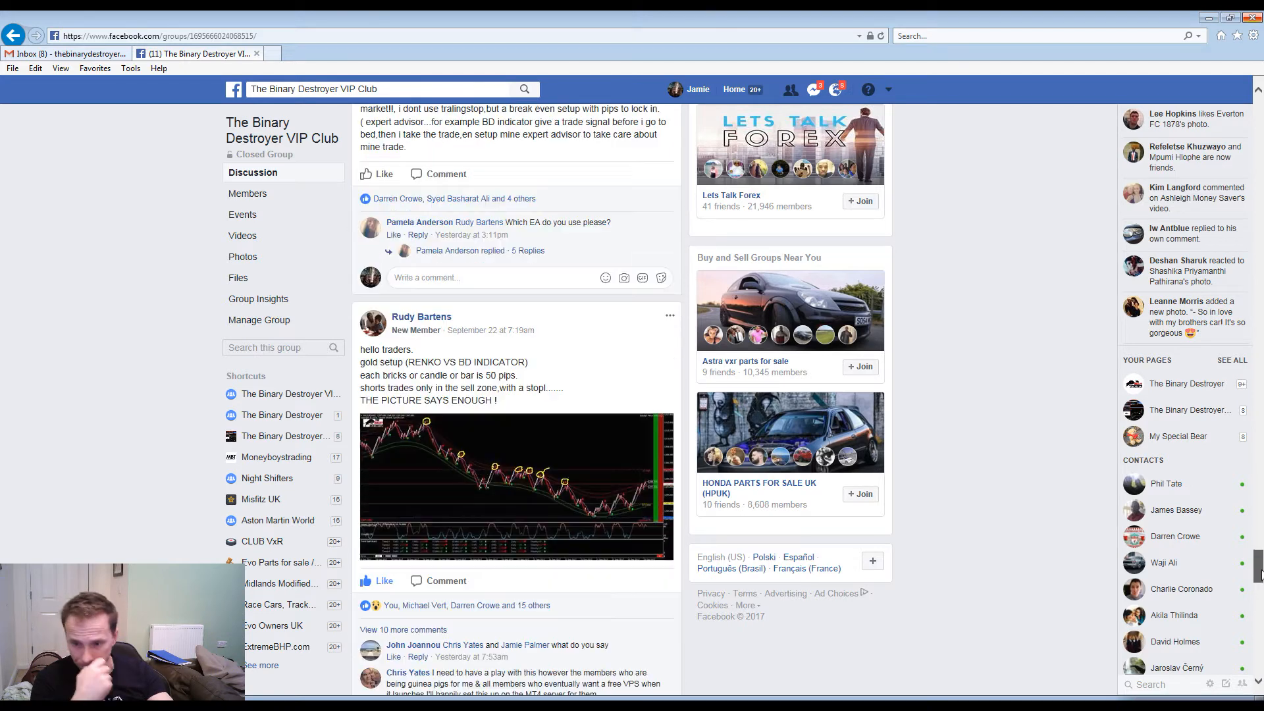
pyautogui.scroll(-3)
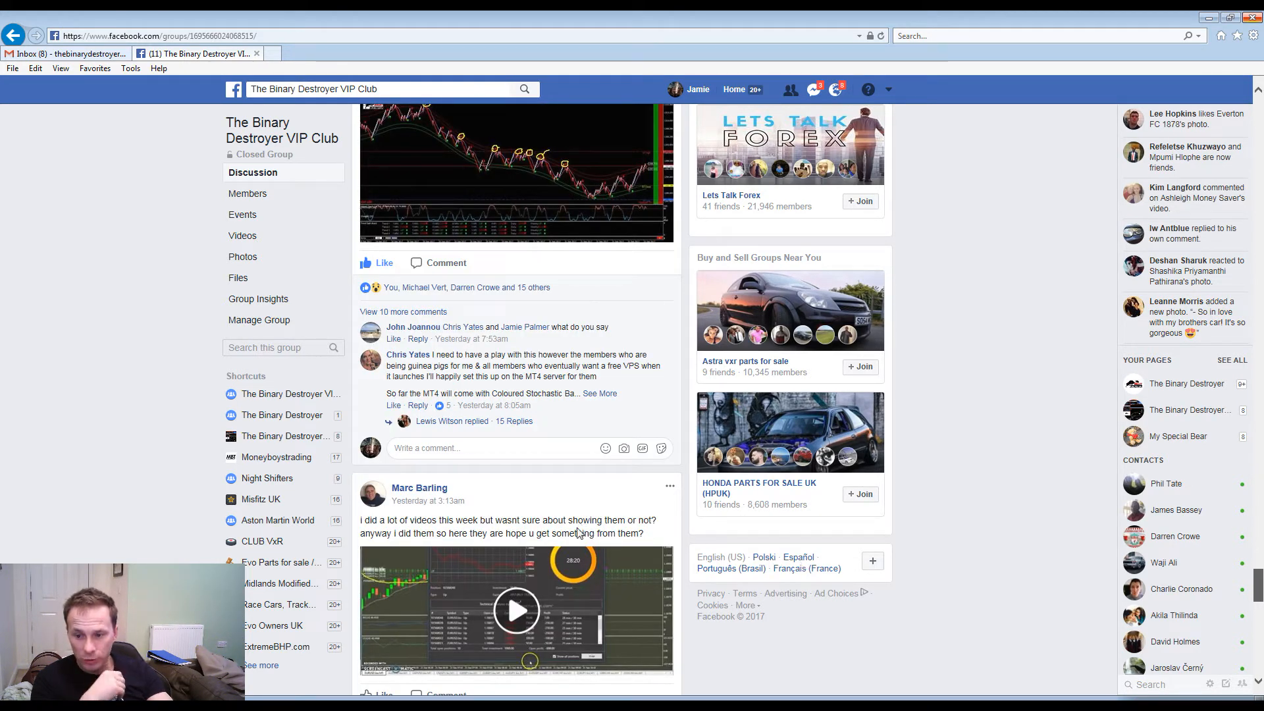
pyautogui.moveTo(467, 539)
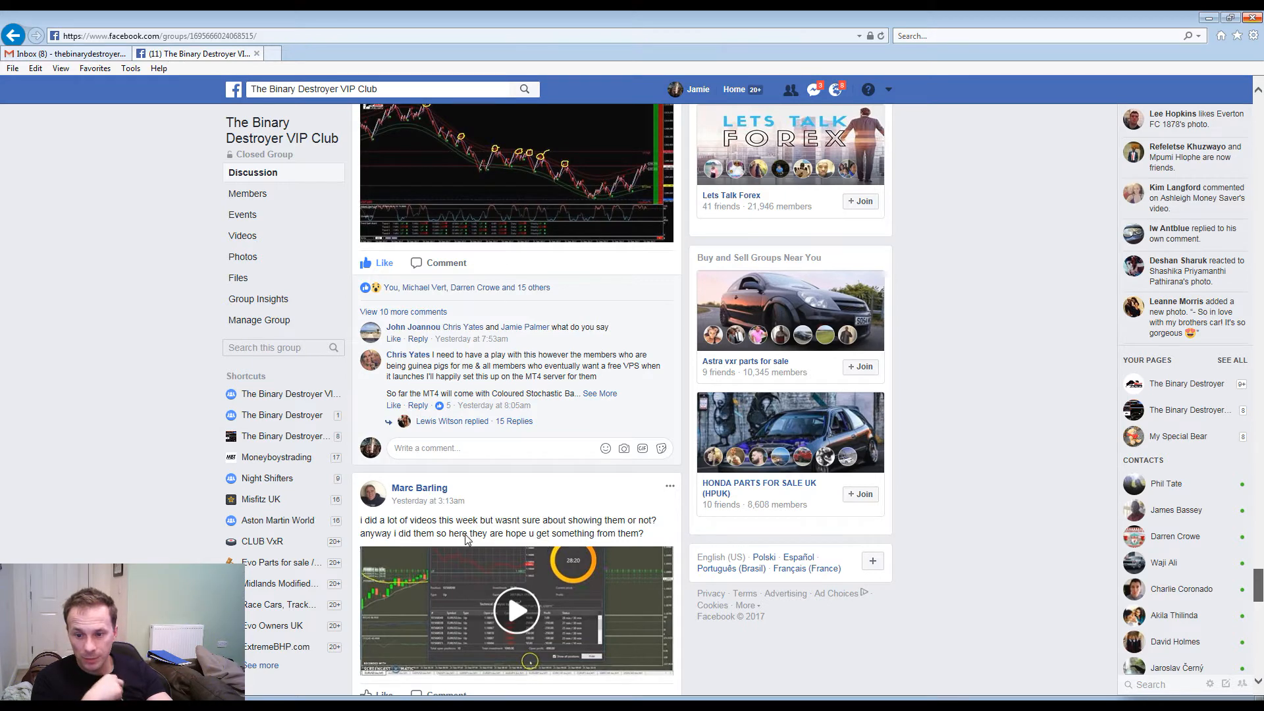
pyautogui.scroll(-3)
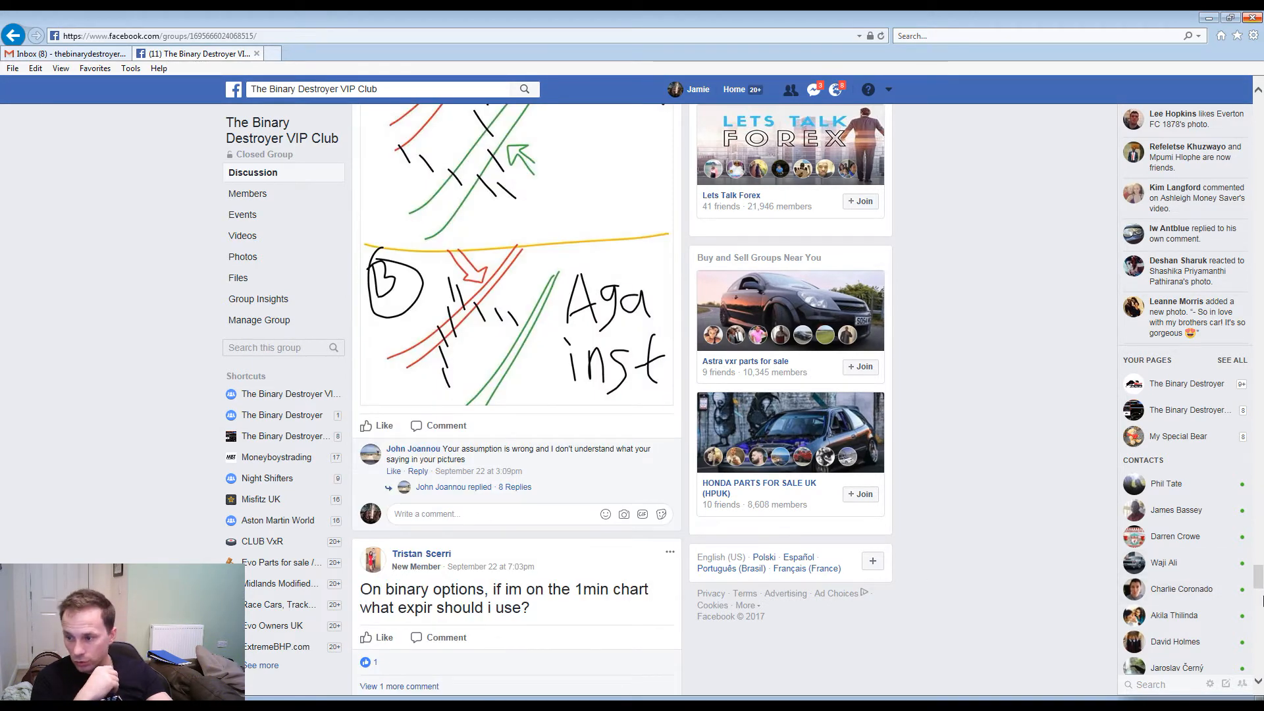
pyautogui.scroll(-3)
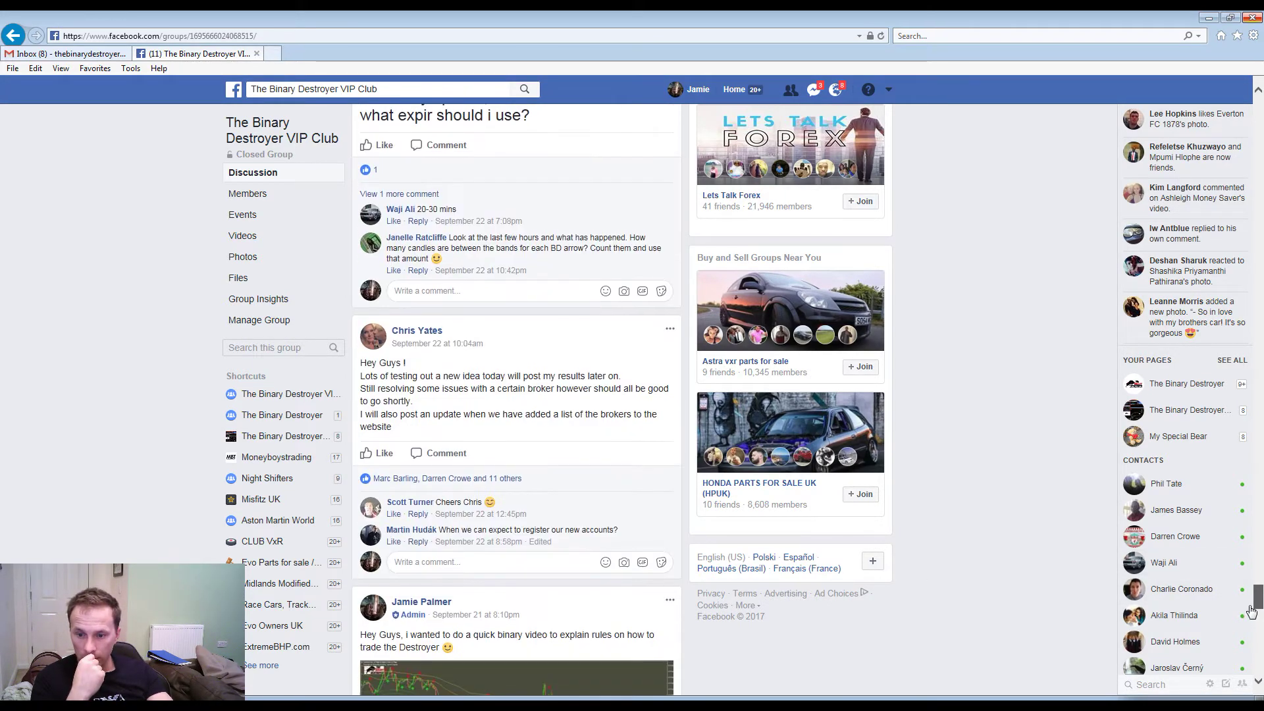
pyautogui.scroll(-3)
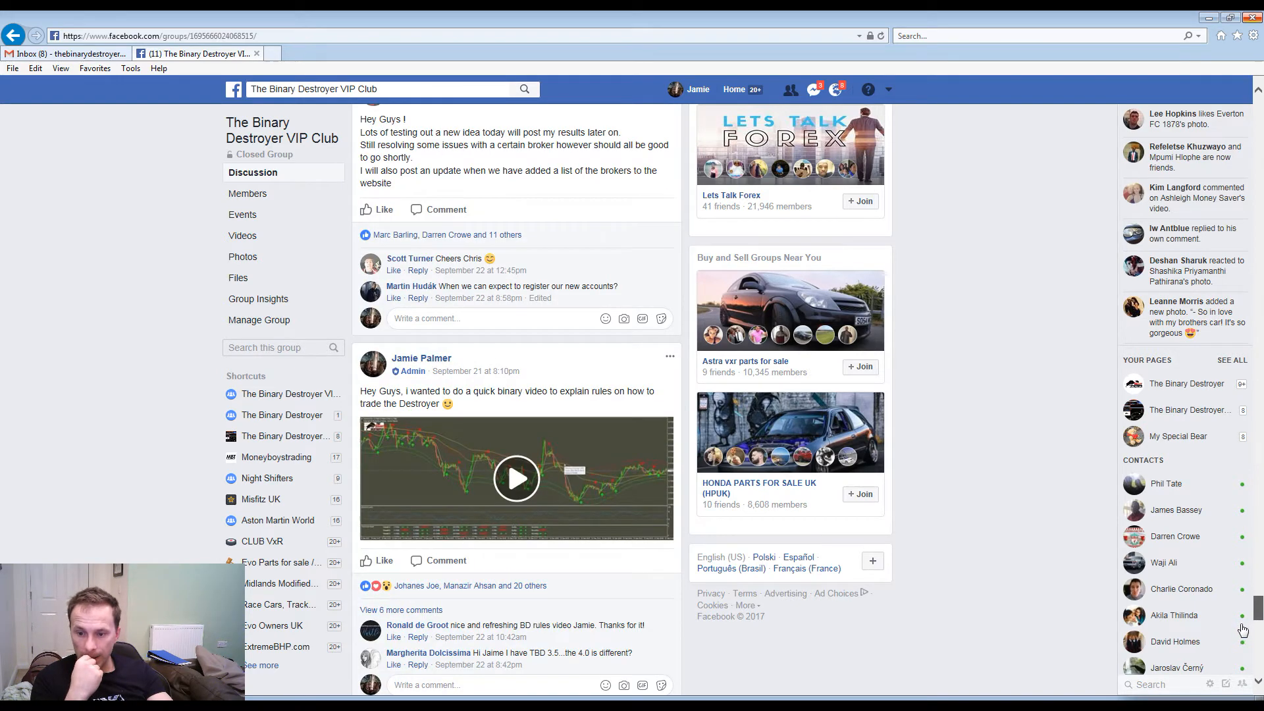
pyautogui.moveTo(452, 492)
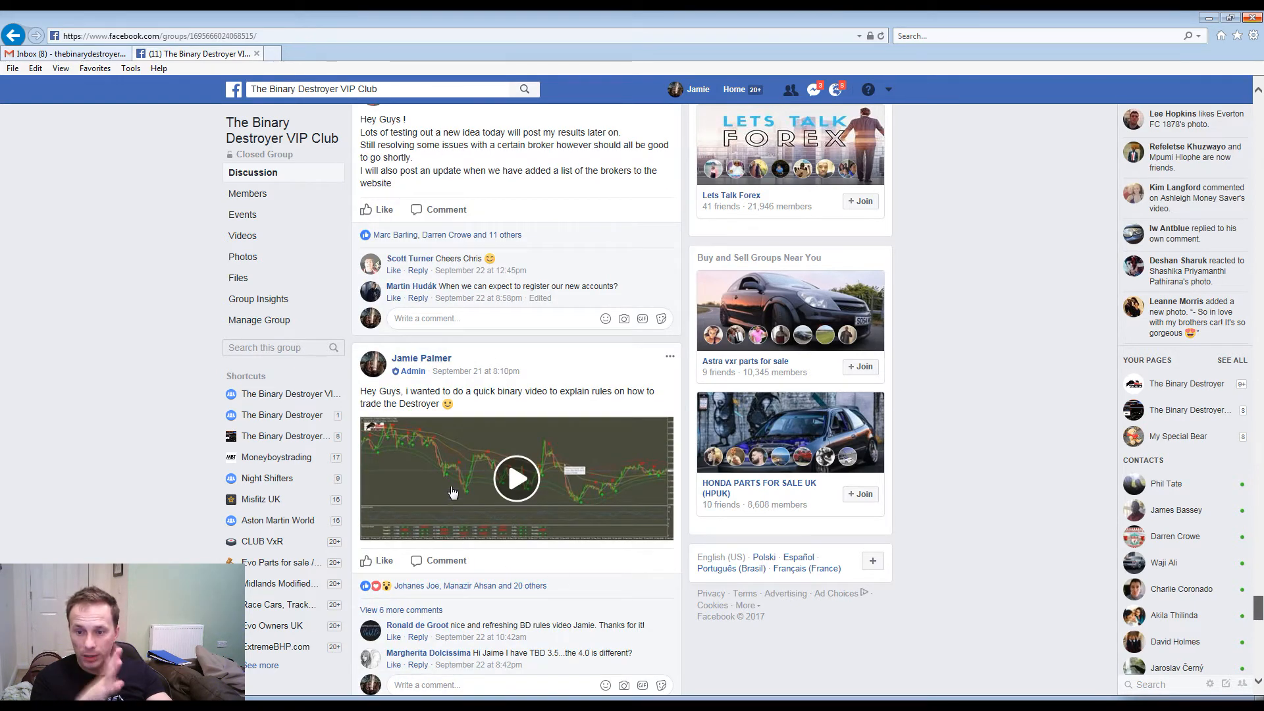
pyautogui.click(517, 478)
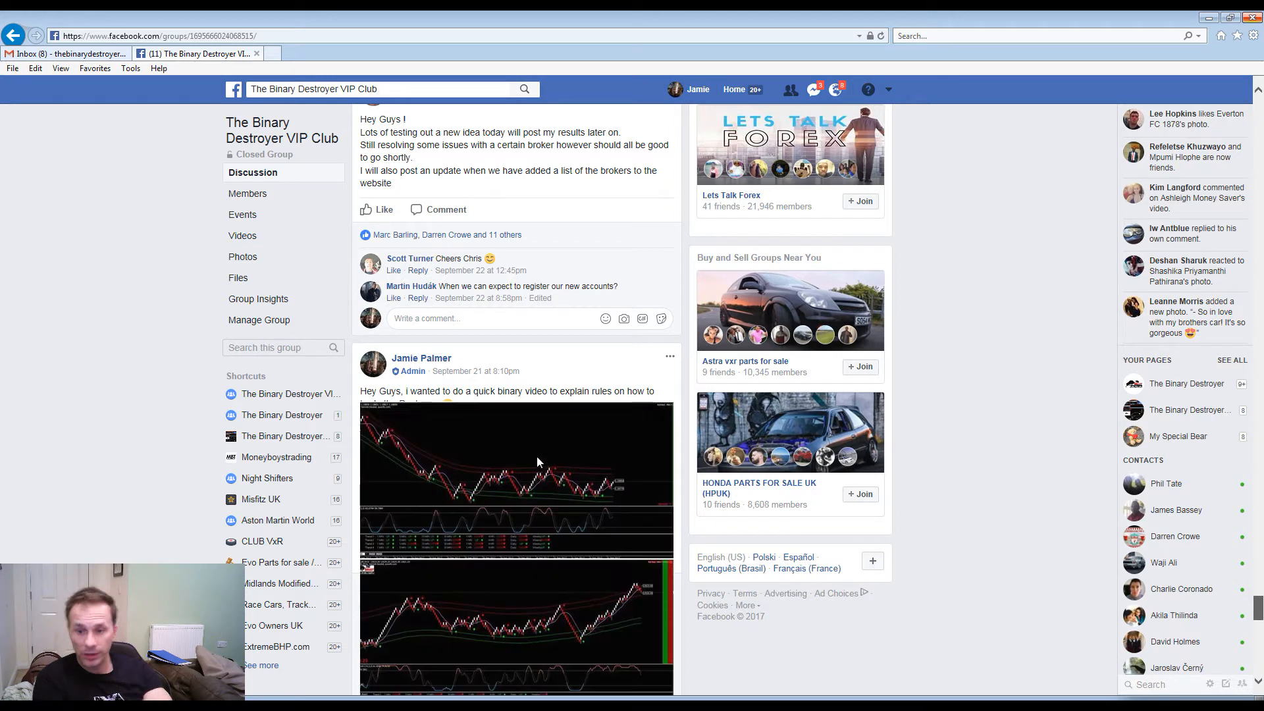
pyautogui.scroll(-3)
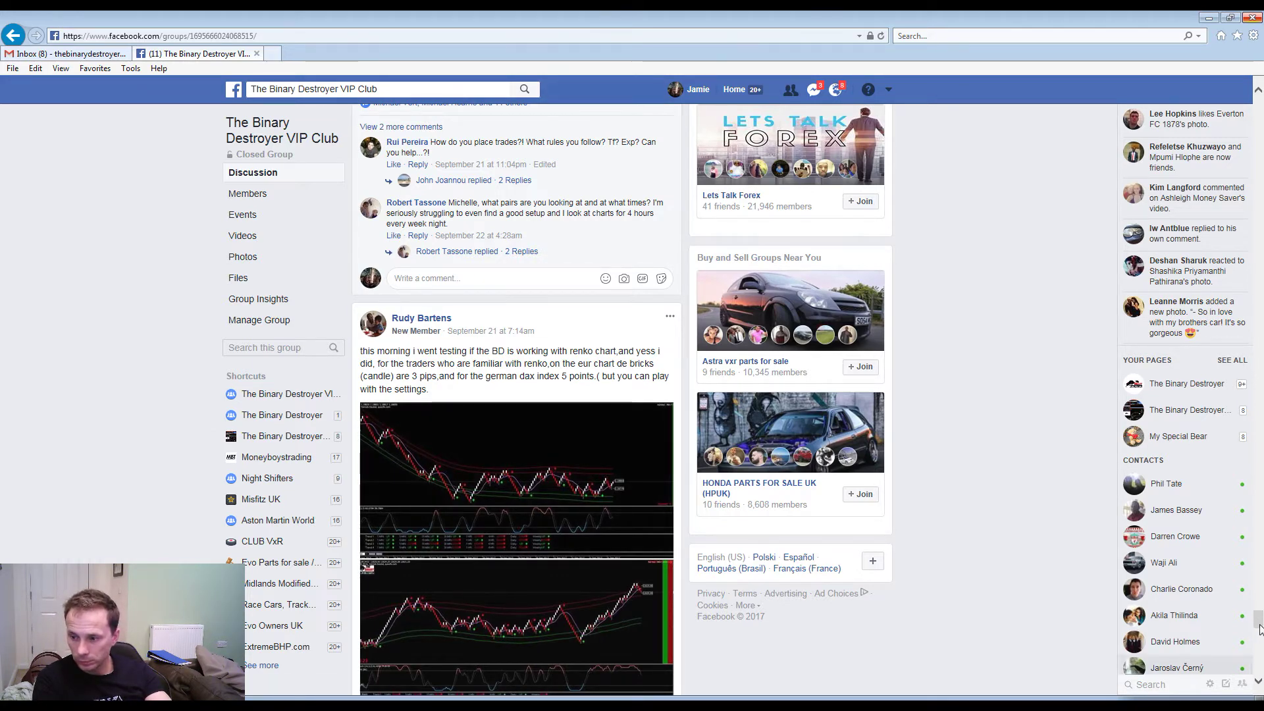
pyautogui.scroll(-3)
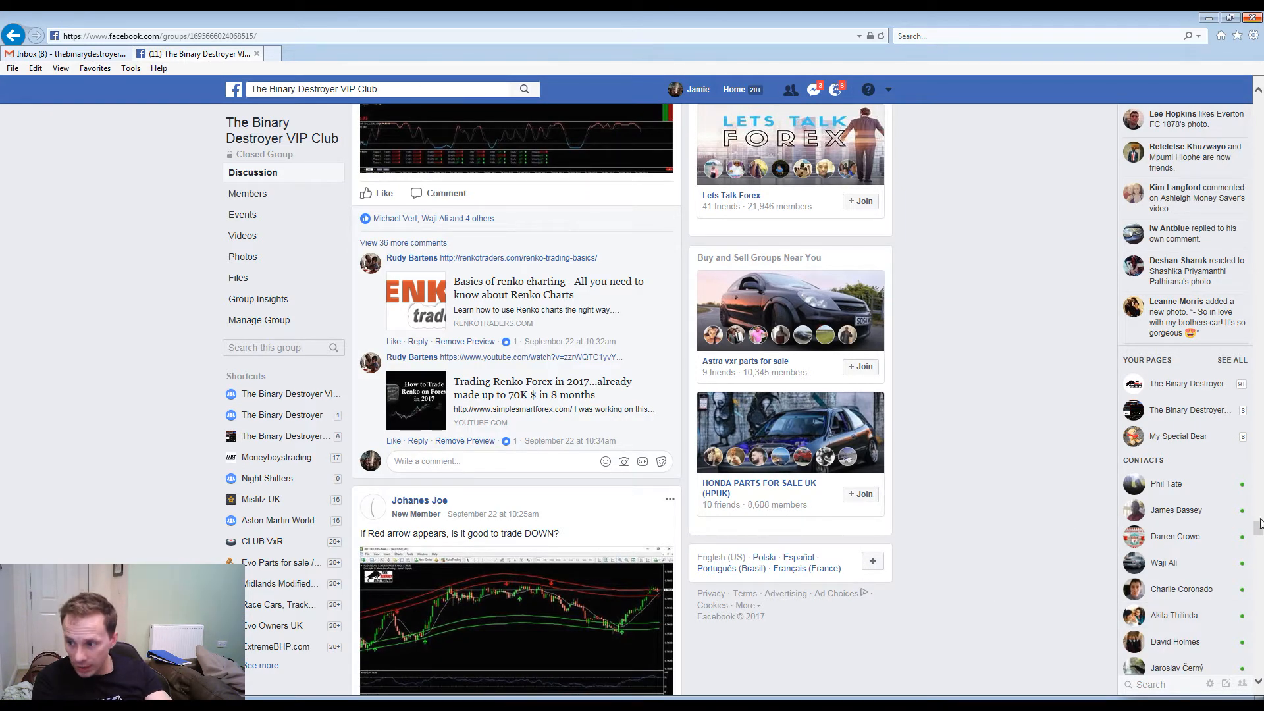
pyautogui.scroll(-3)
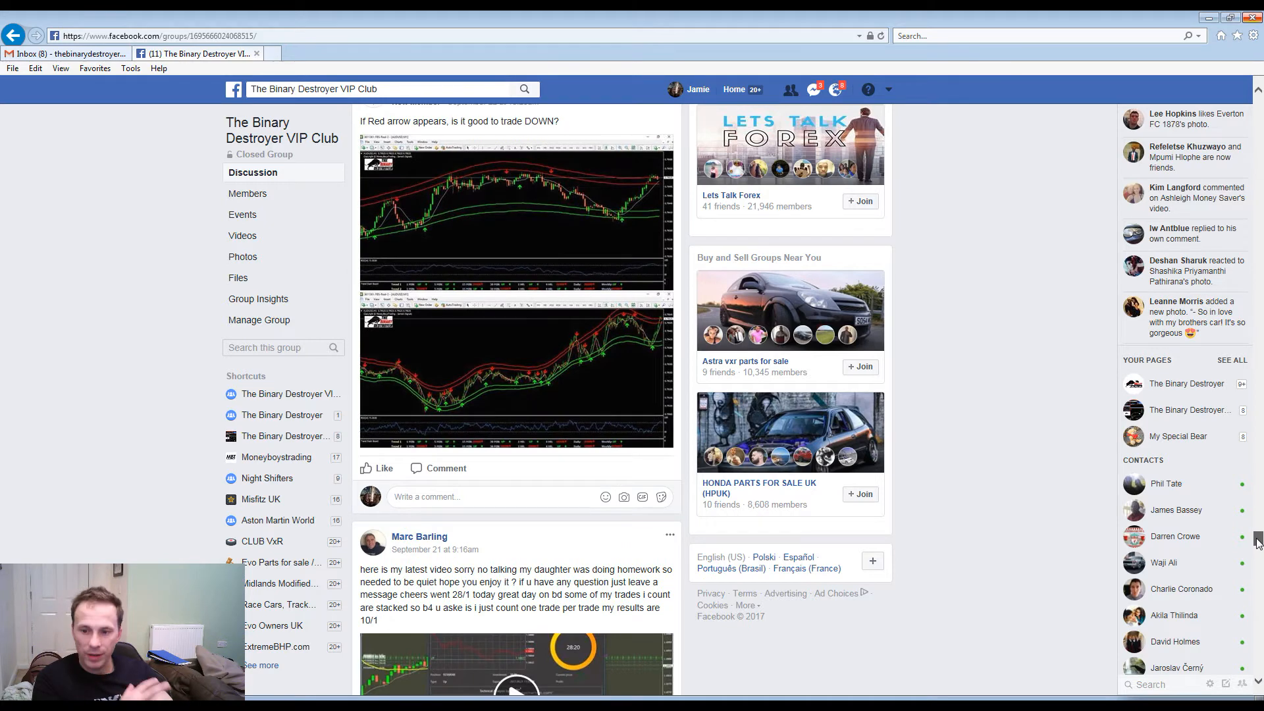
pyautogui.scroll(-3)
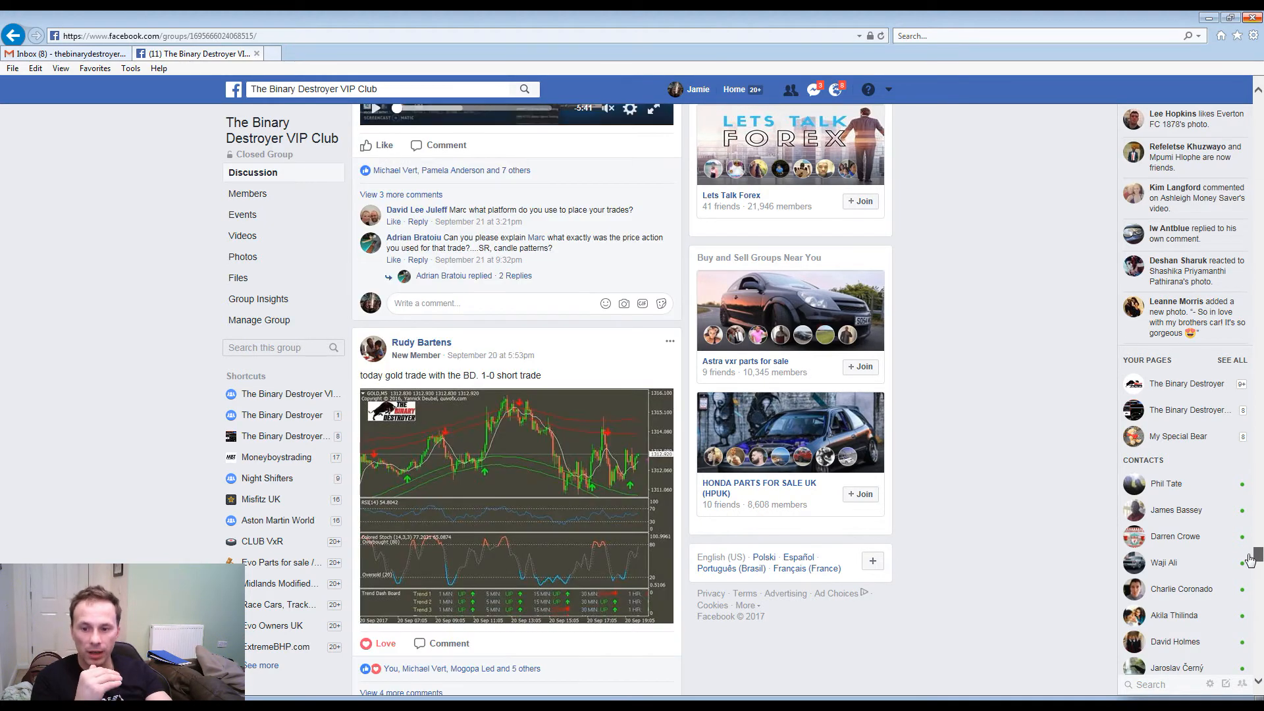
pyautogui.moveTo(430, 381)
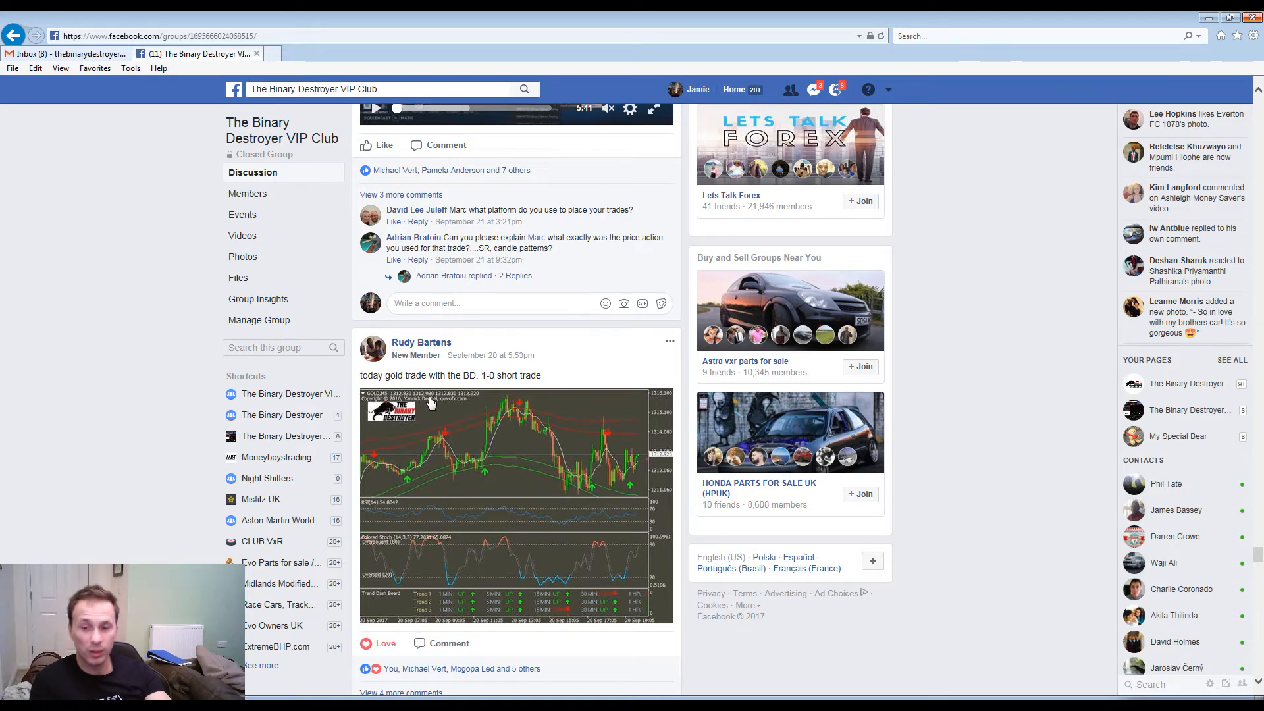
pyautogui.click(1176, 510)
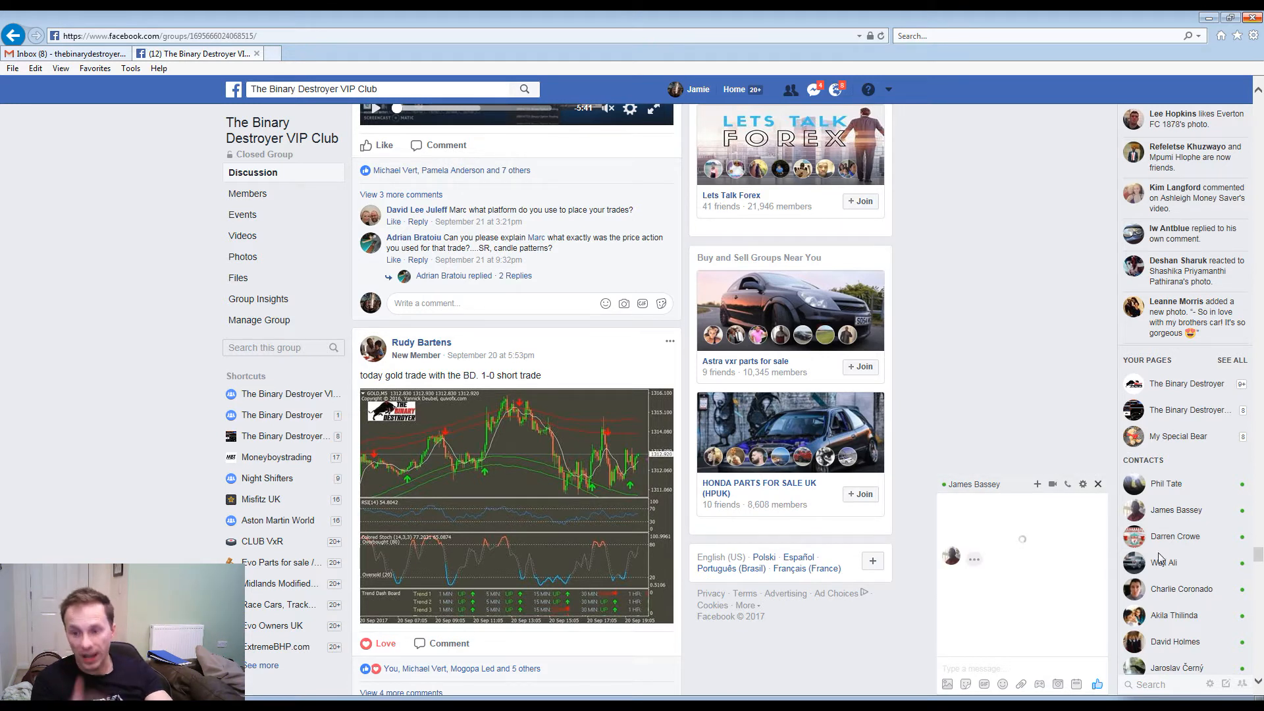
pyautogui.click(1097, 484)
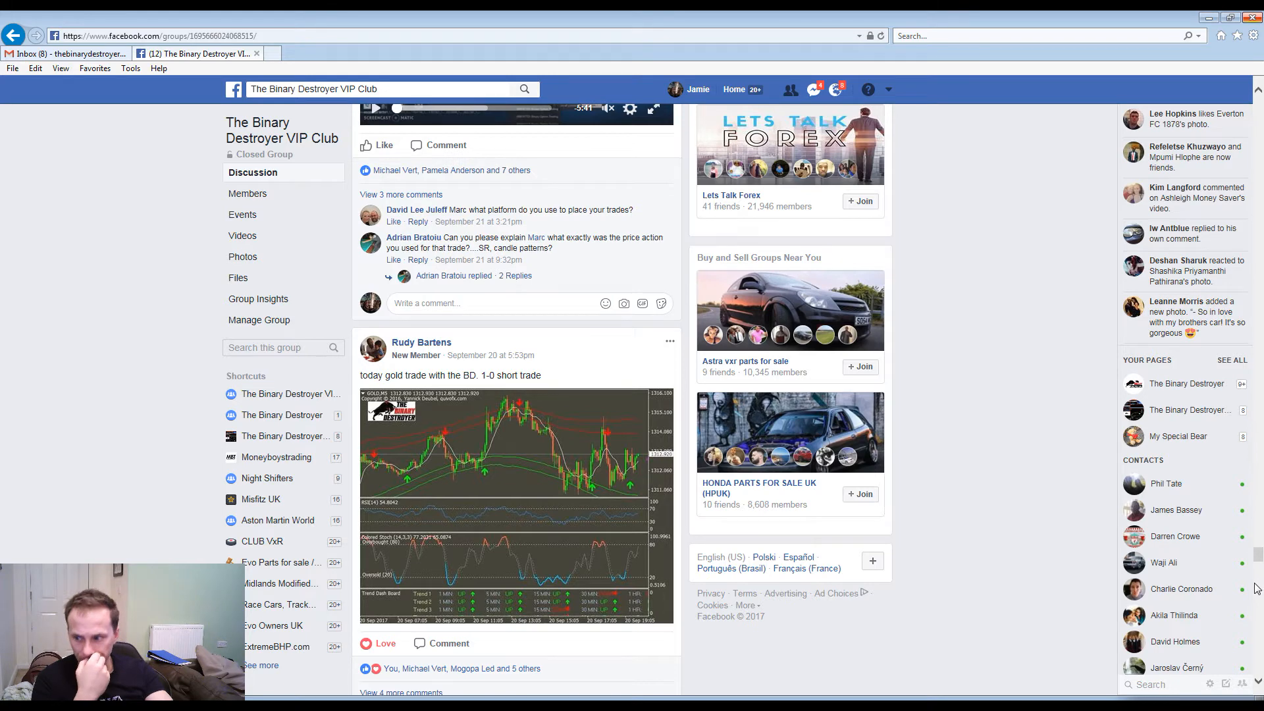
pyautogui.moveTo(965, 608)
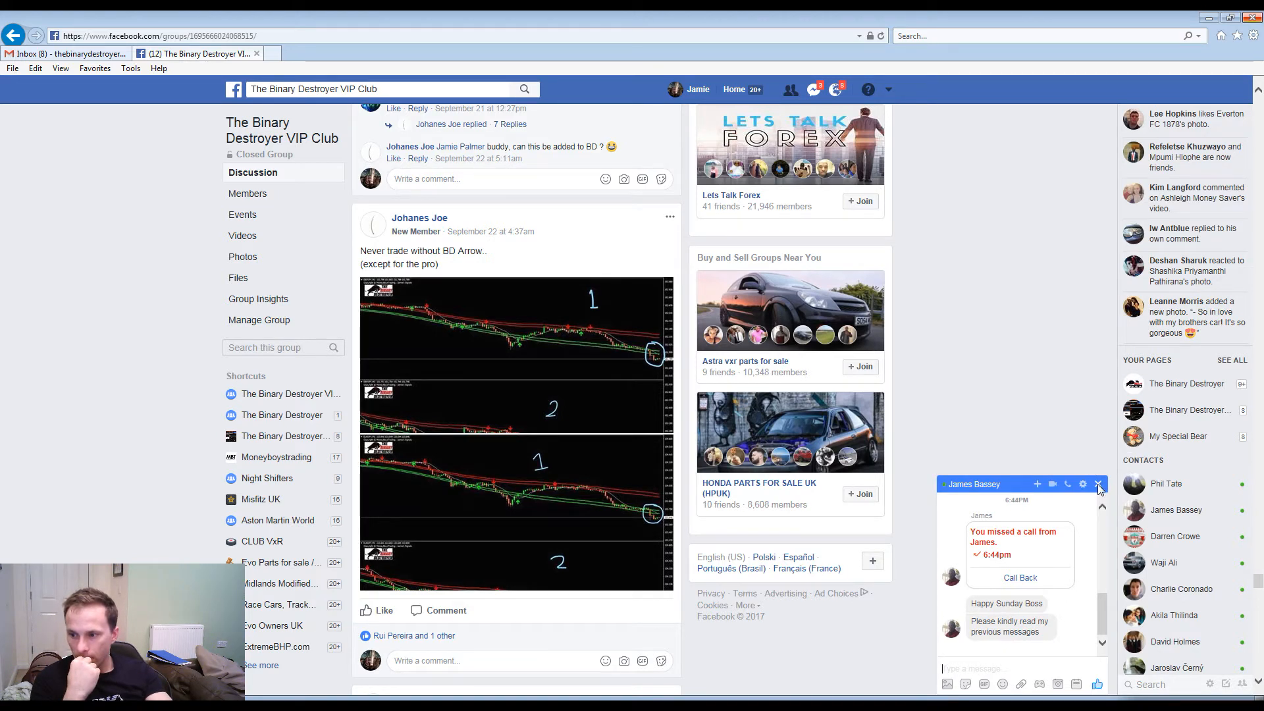
pyautogui.click(1098, 484)
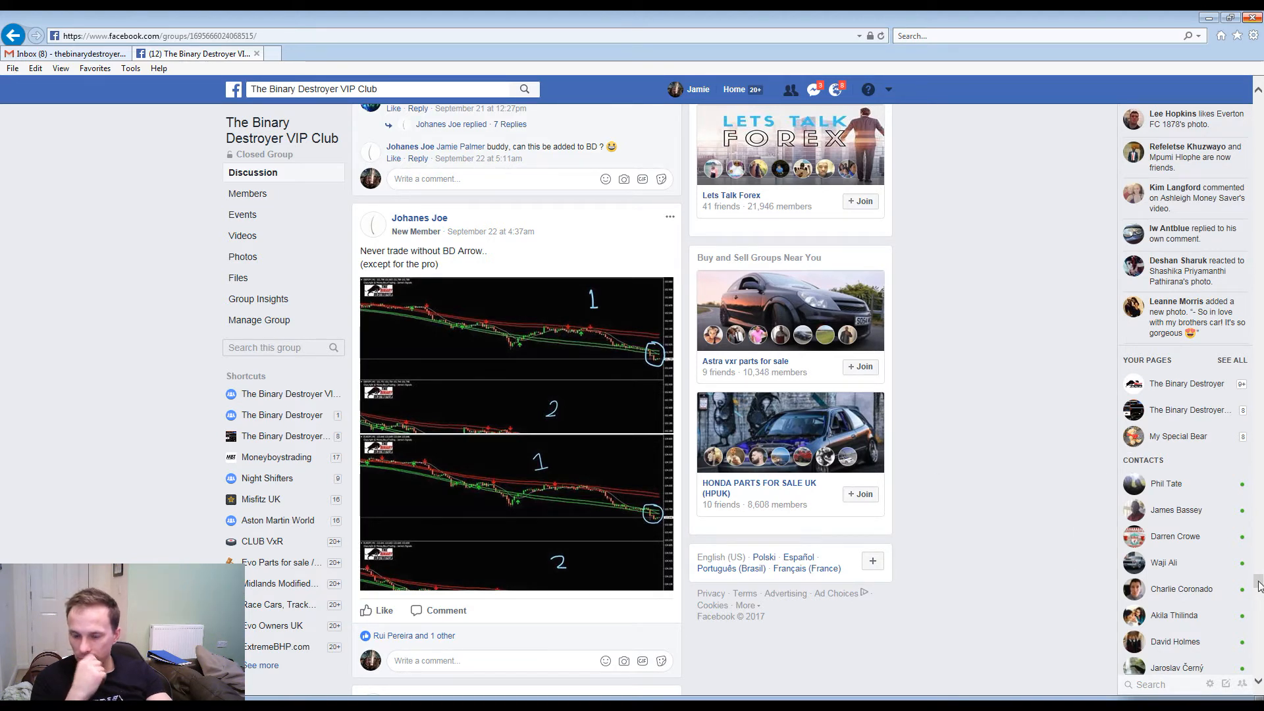
pyautogui.scroll(-3)
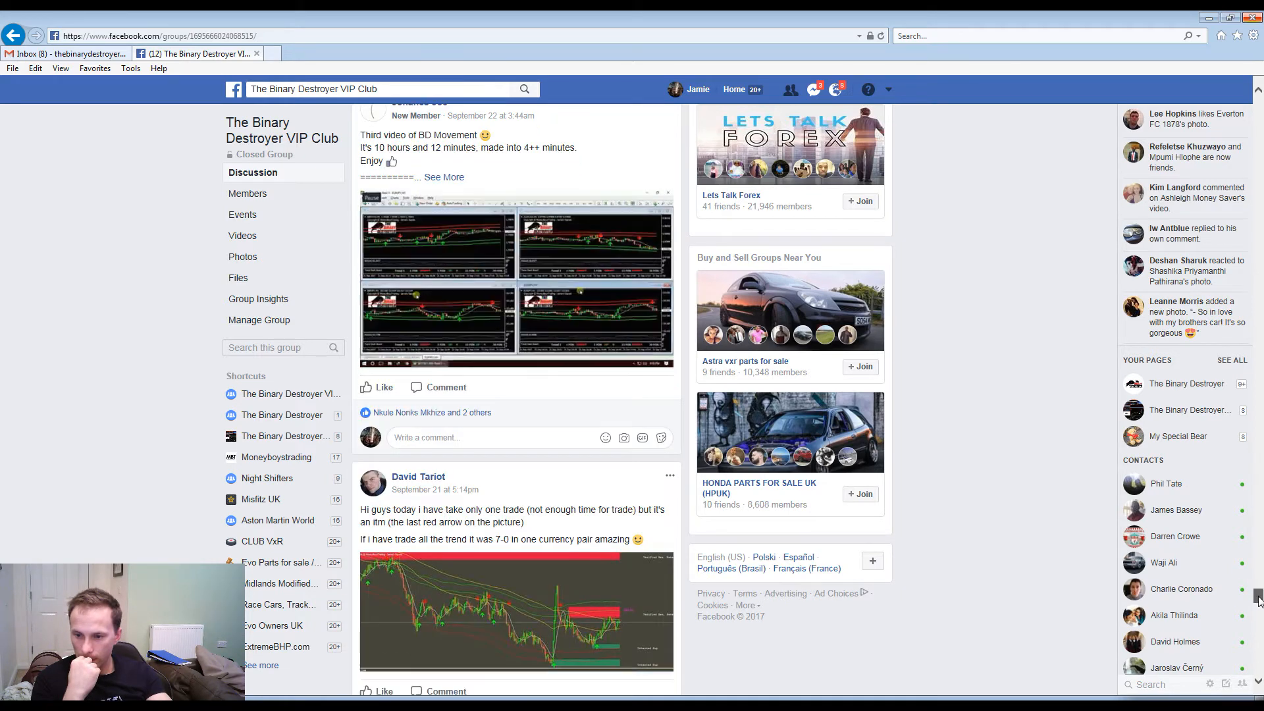
pyautogui.scroll(-3)
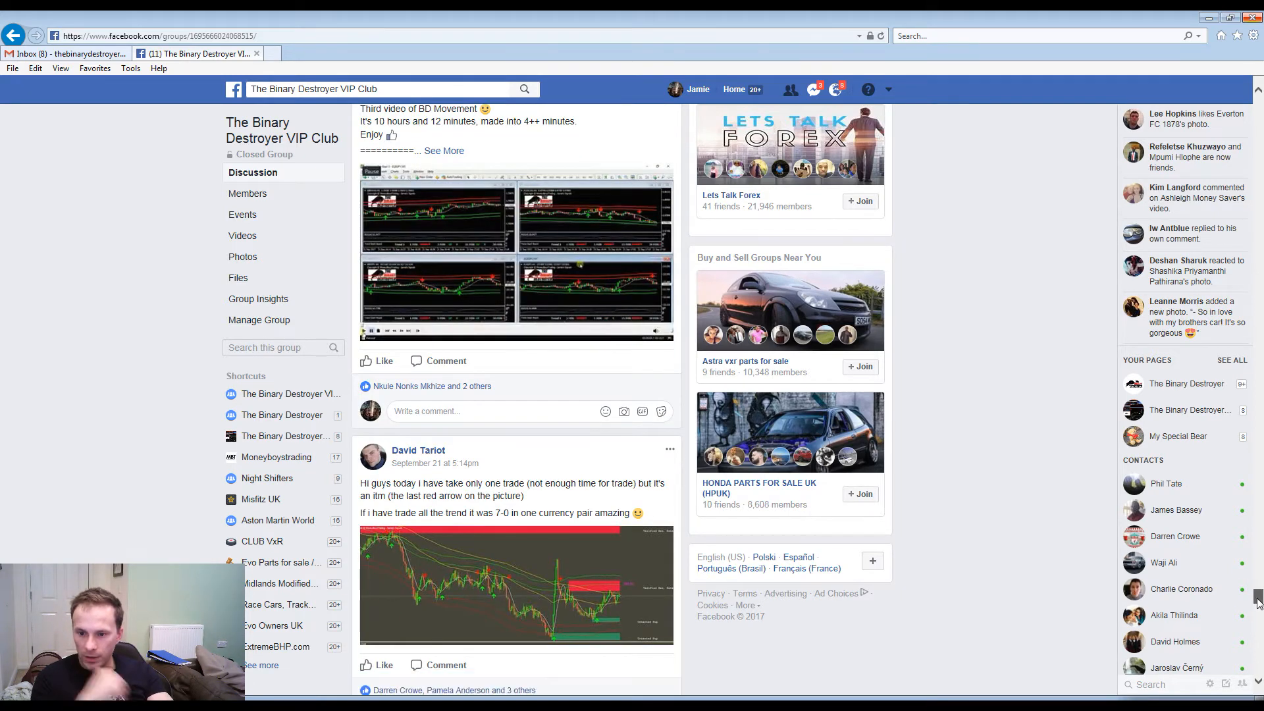
pyautogui.scroll(-3)
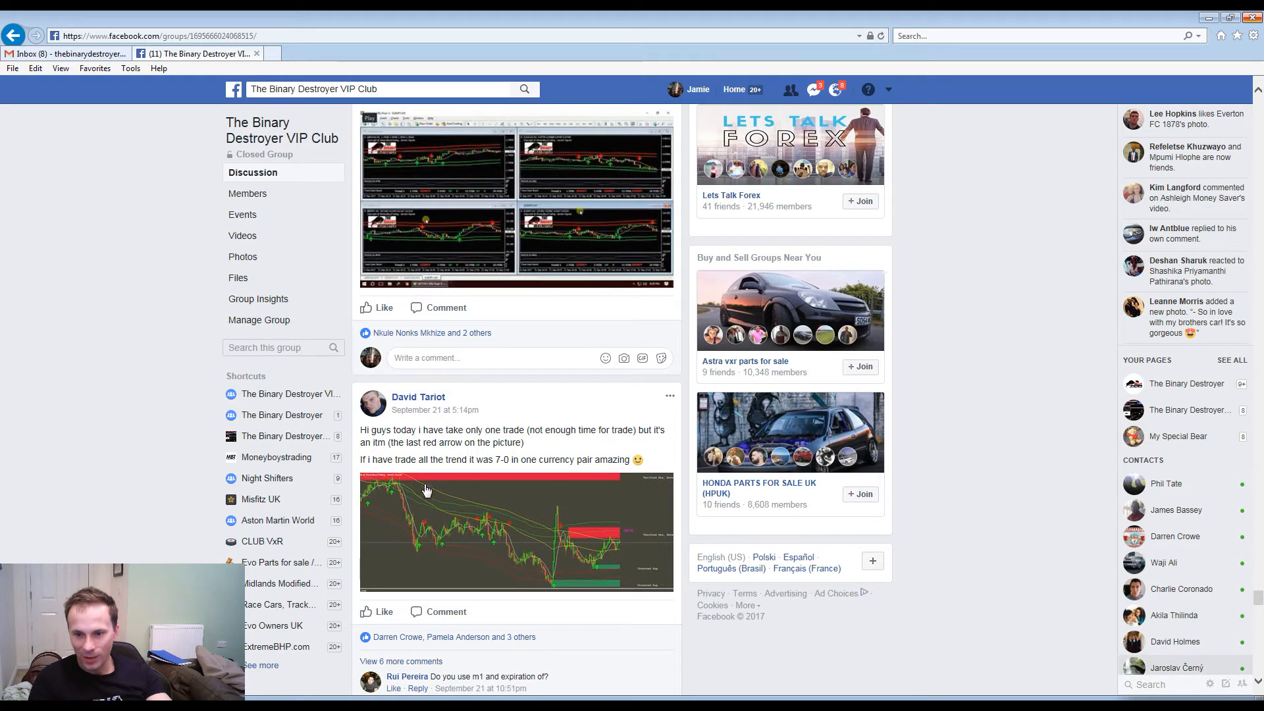
pyautogui.moveTo(499, 433)
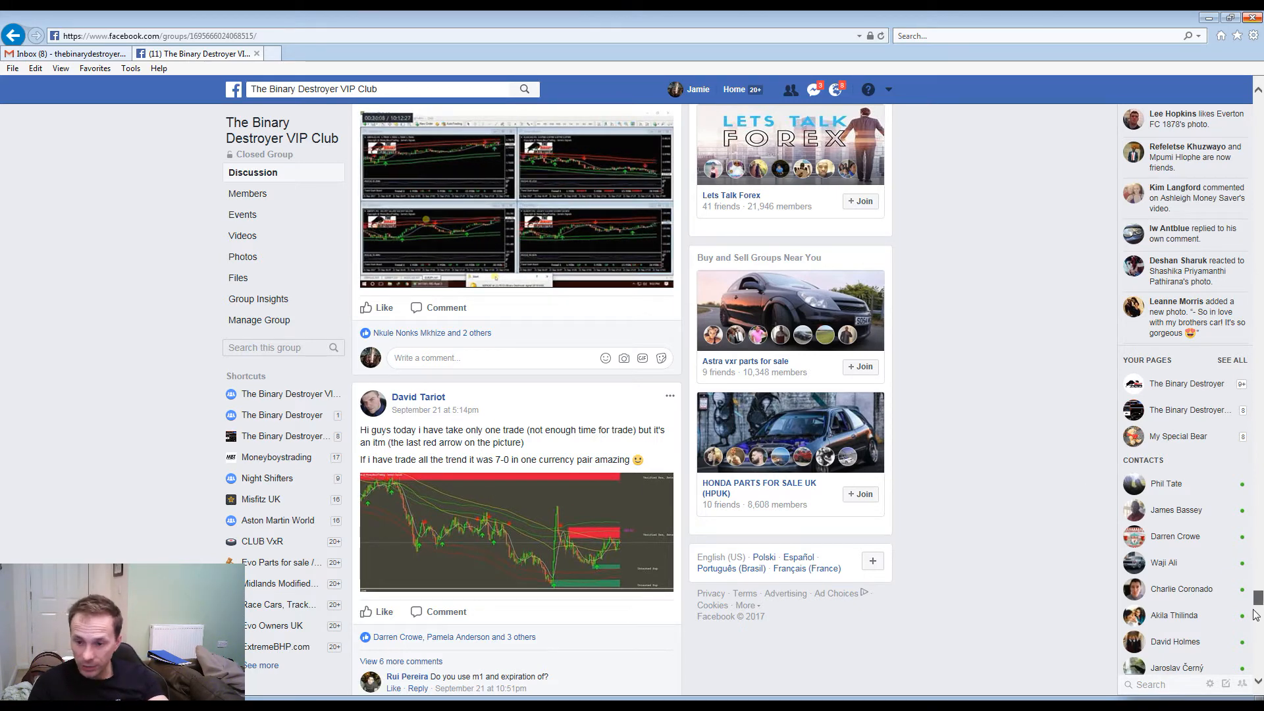
pyautogui.scroll(-3)
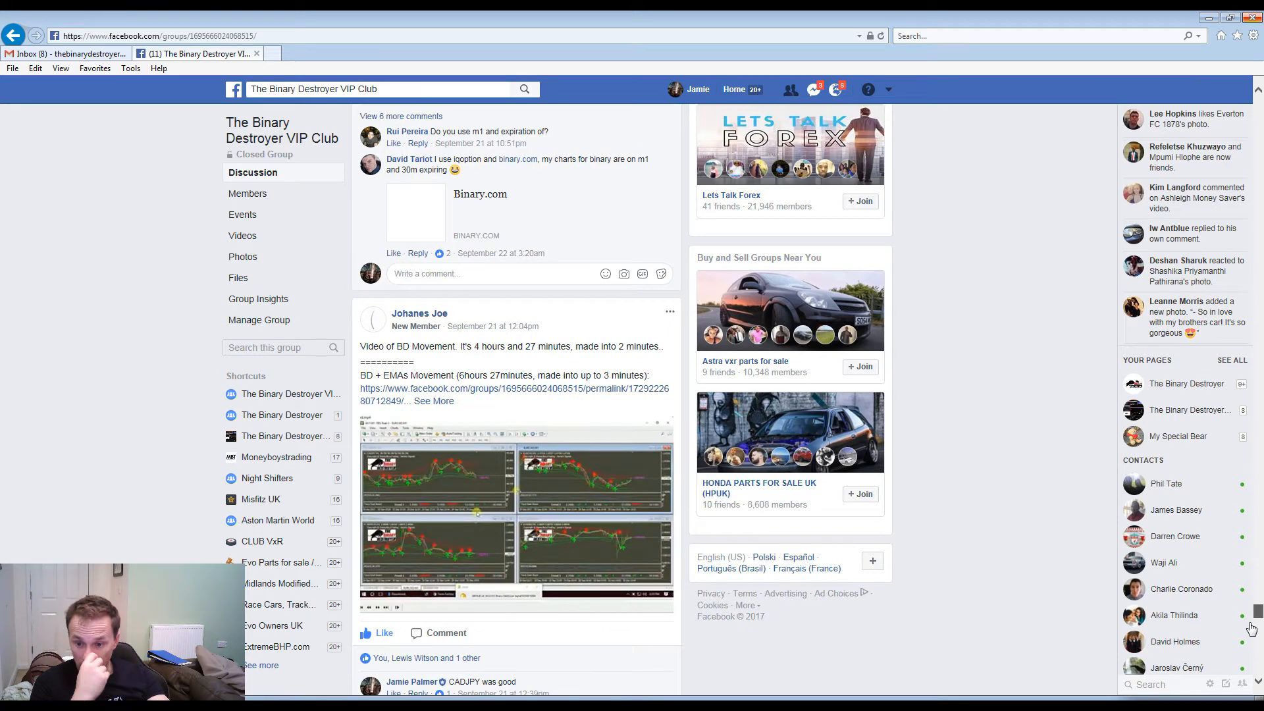
pyautogui.scroll(-3)
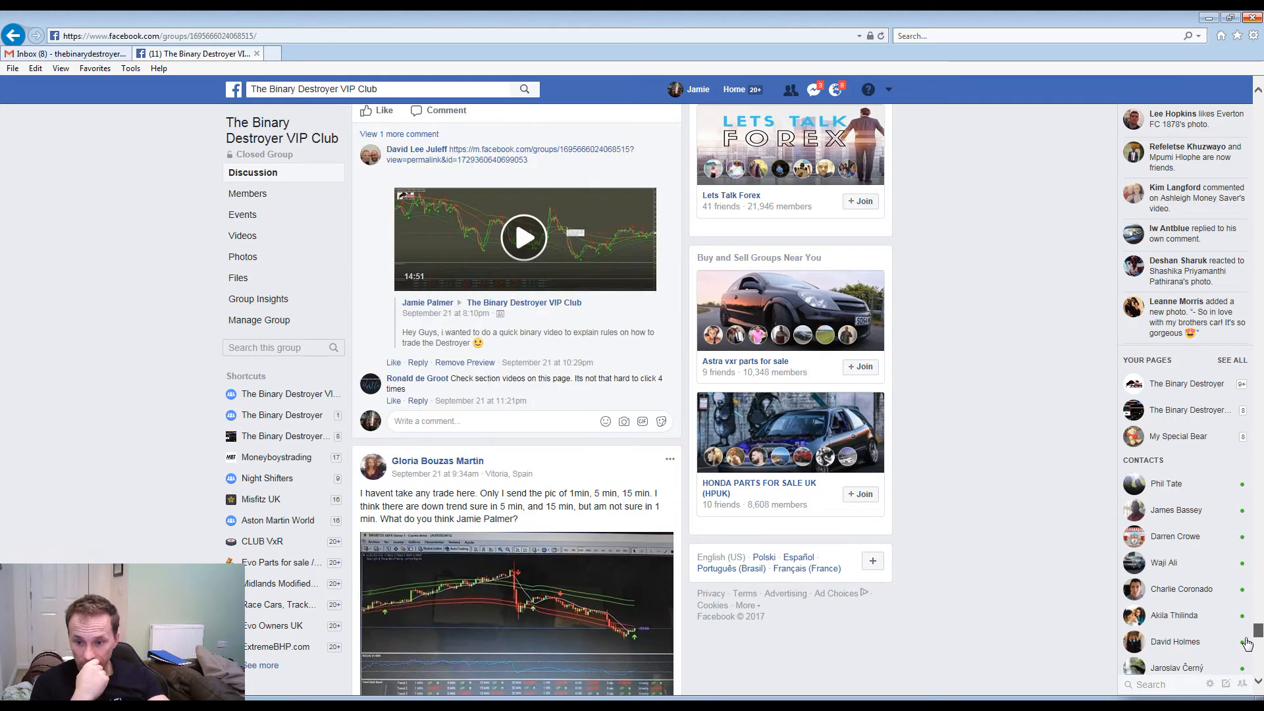
pyautogui.scroll(-3)
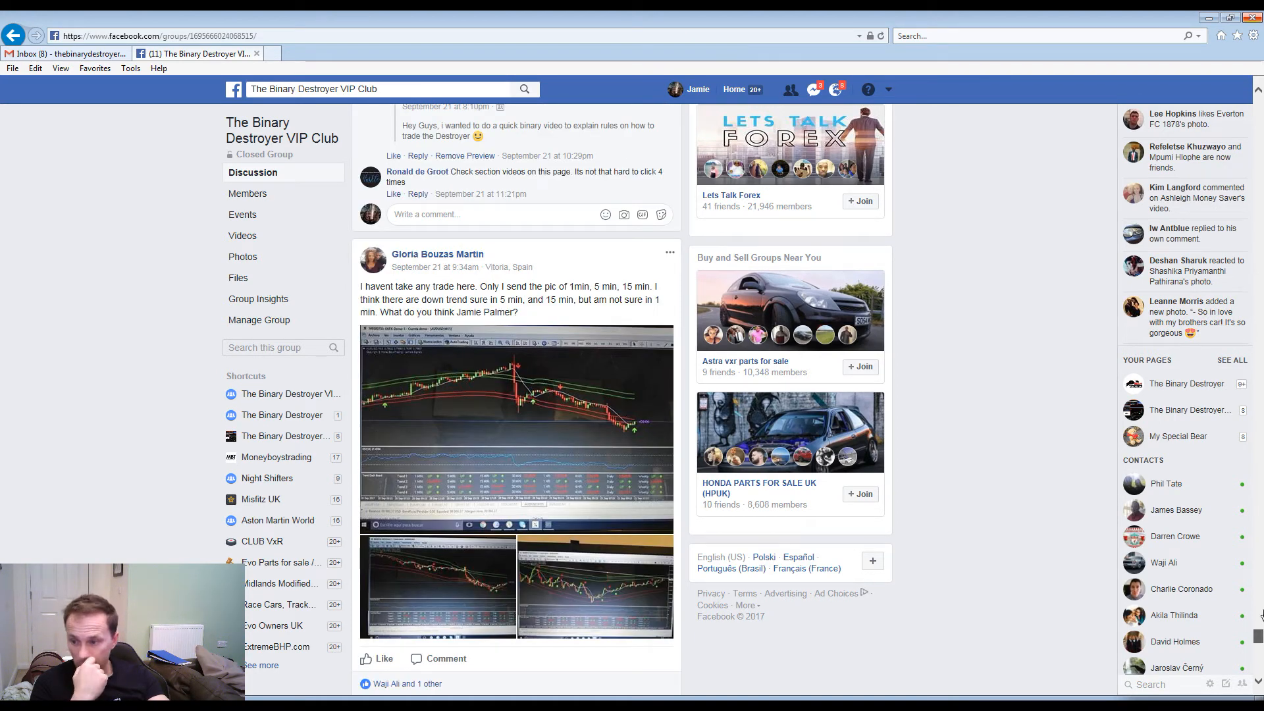
pyautogui.moveTo(507, 562)
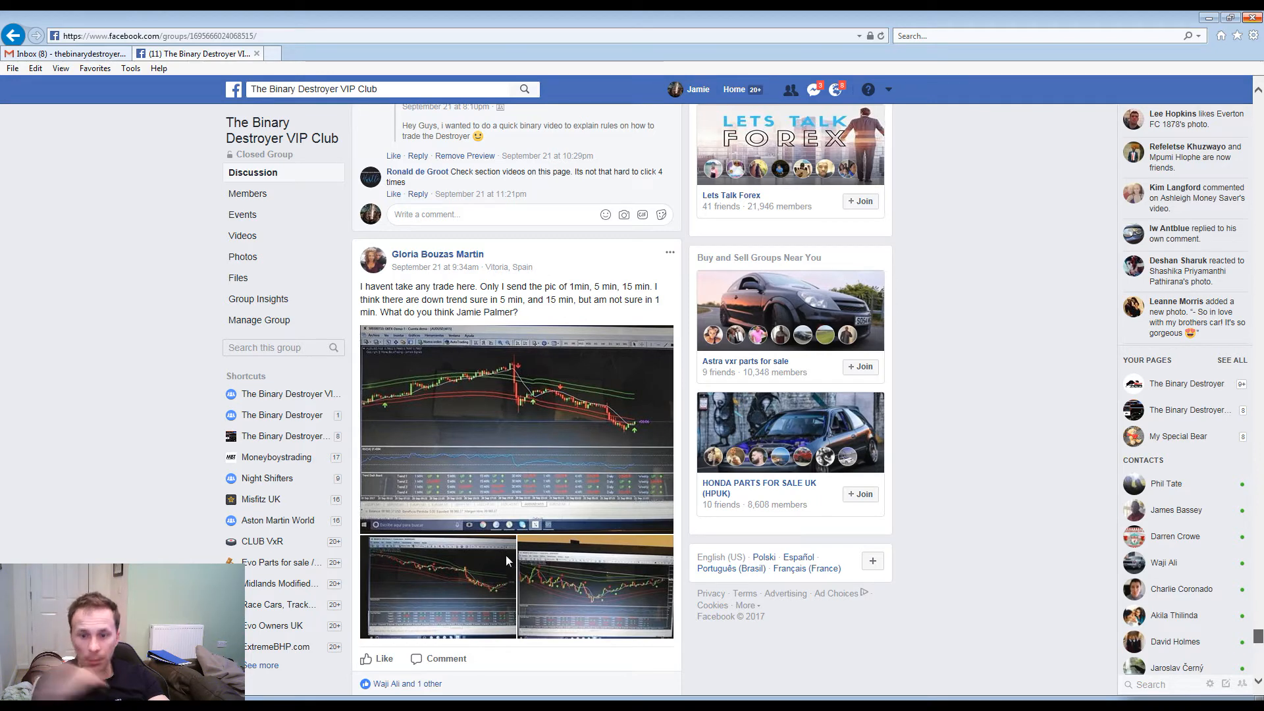
pyautogui.moveTo(292, 420)
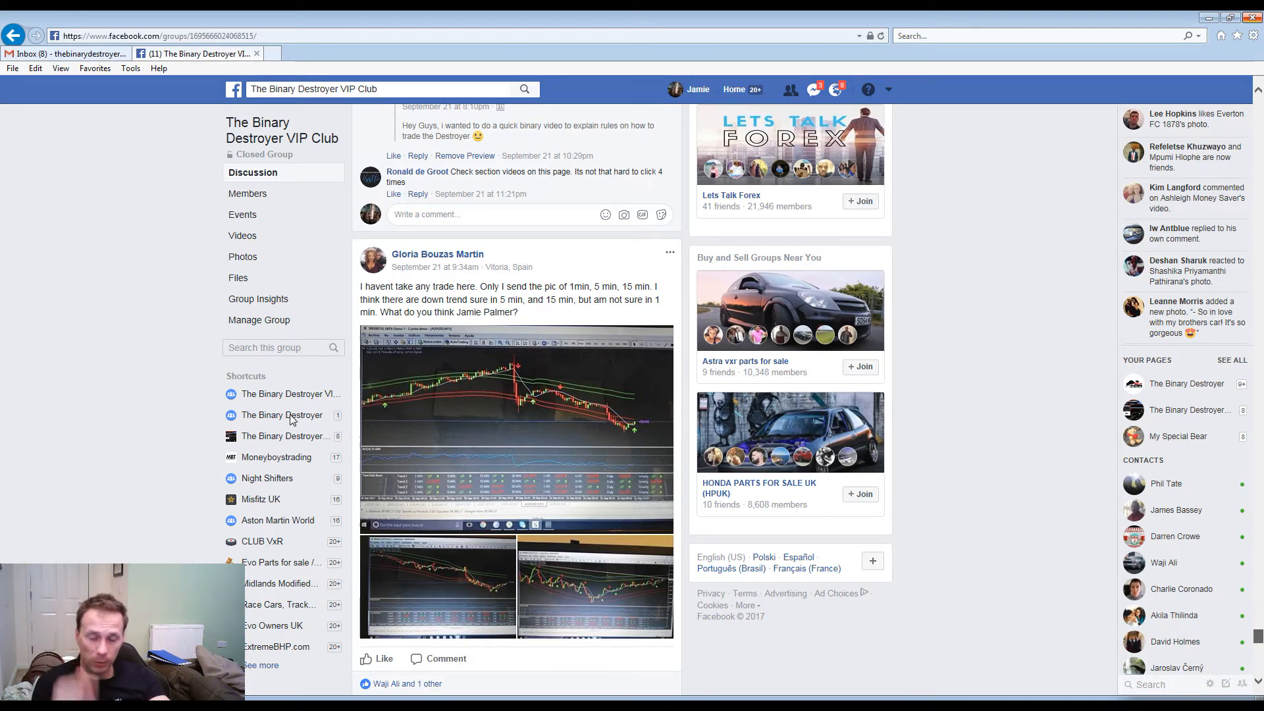
pyautogui.scroll(-3)
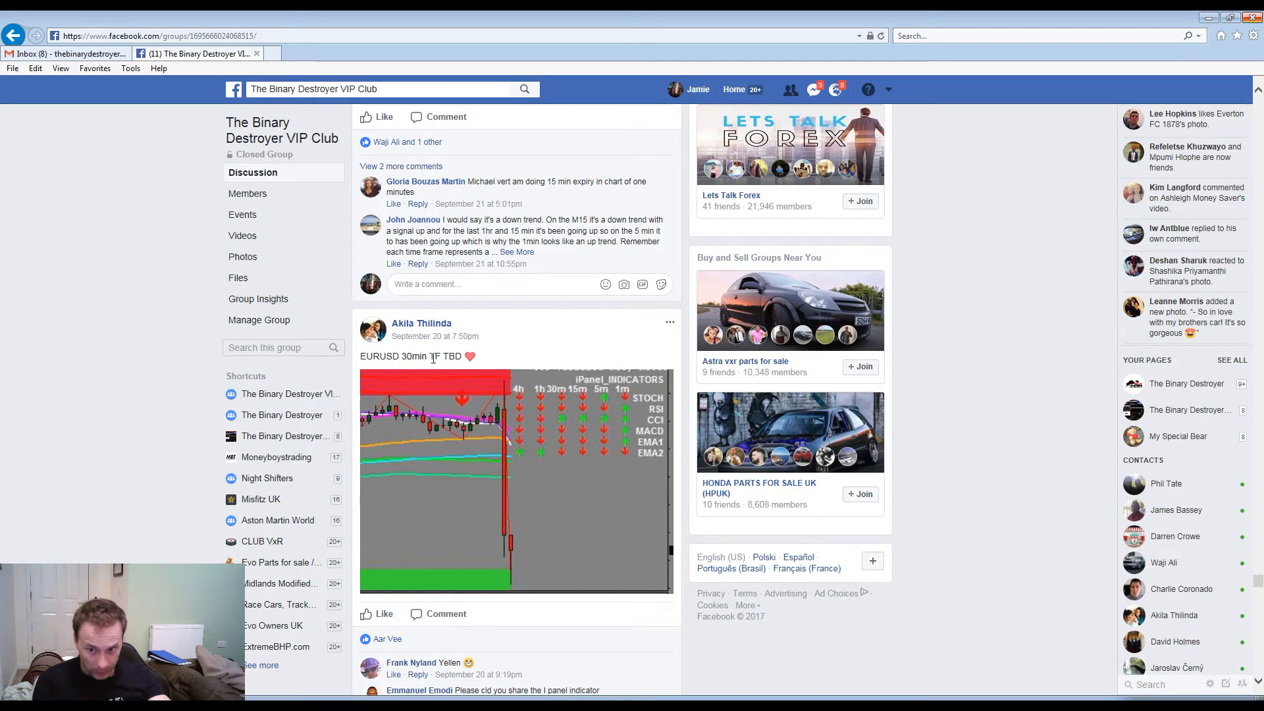
pyautogui.moveTo(303, 417)
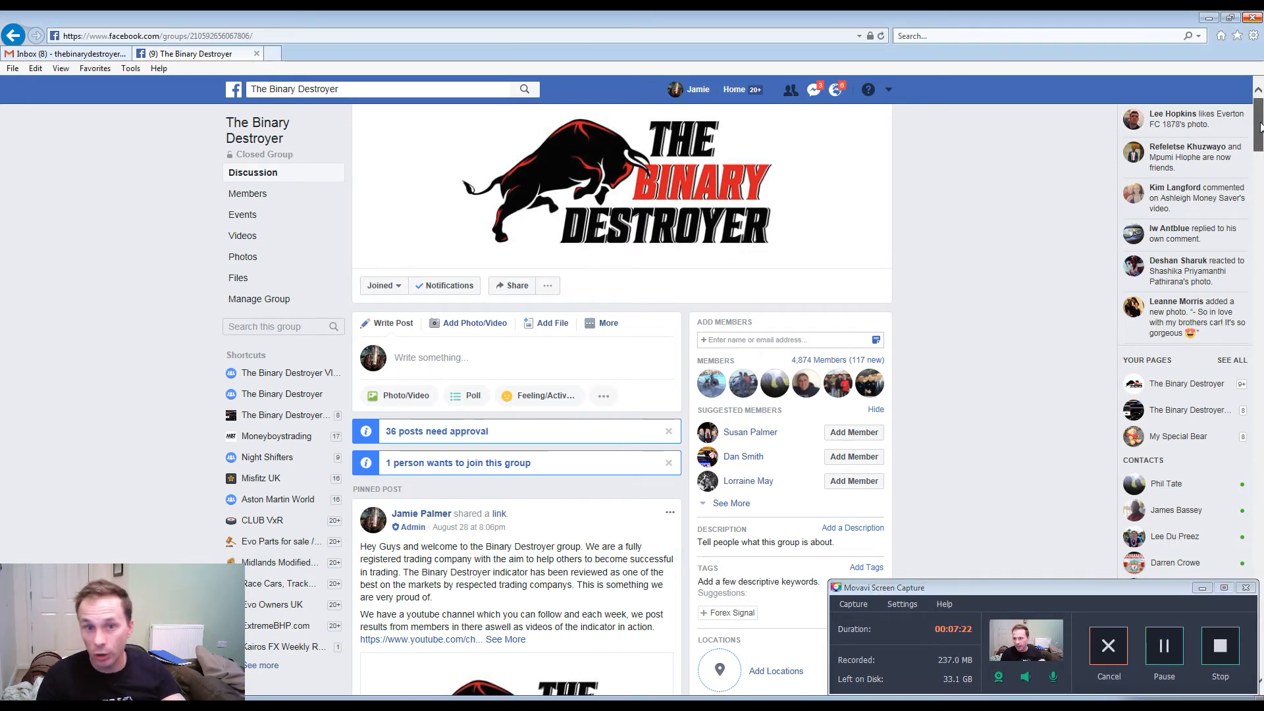
pyautogui.scroll(-3)
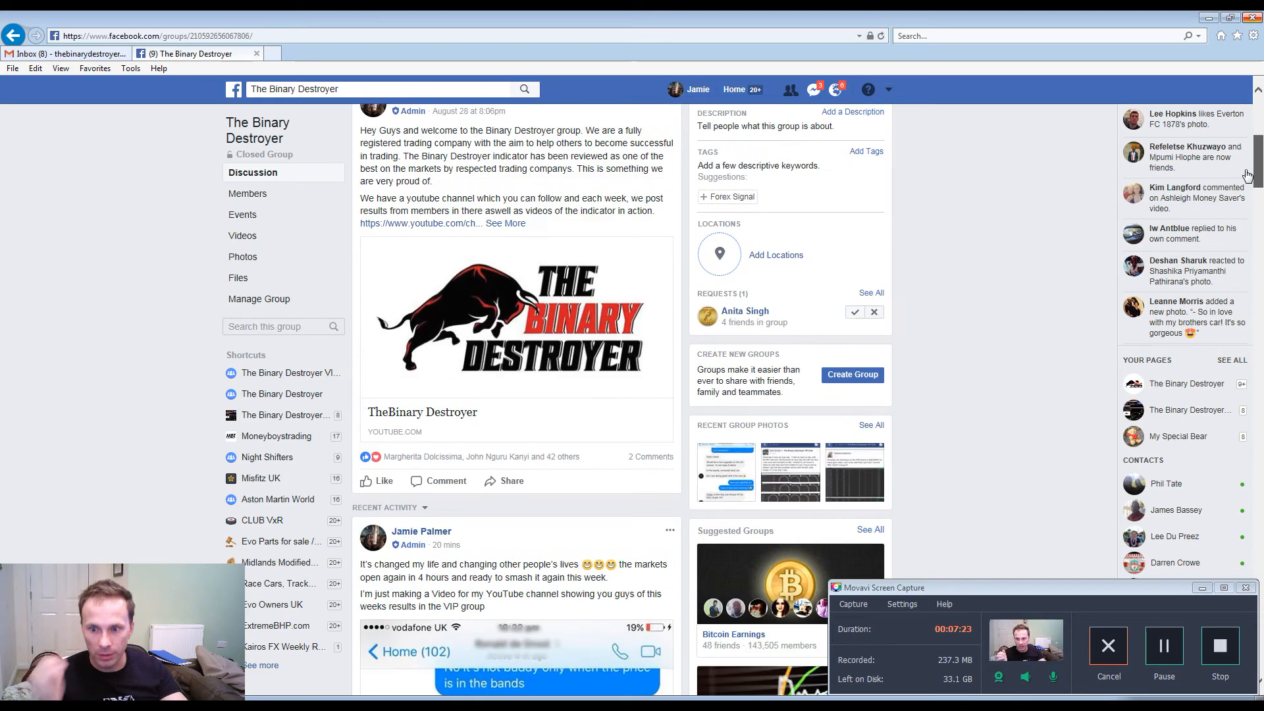
pyautogui.scroll(-3)
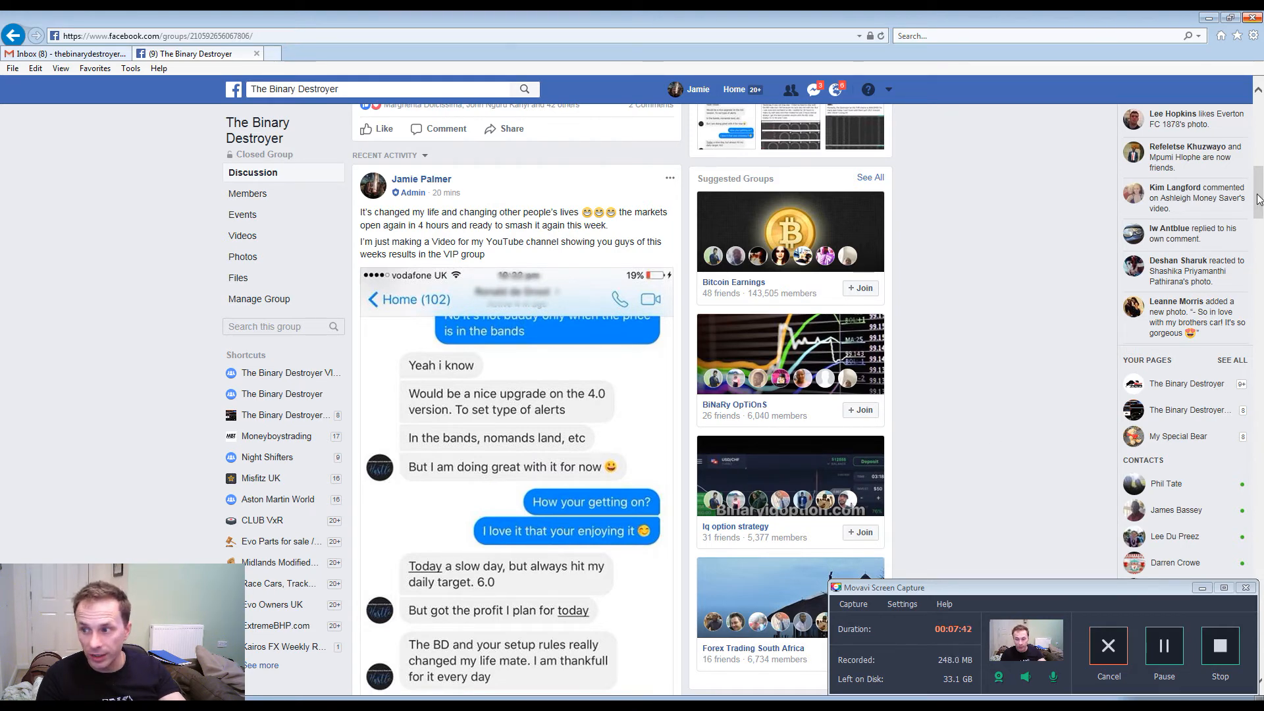
# - Scroll slightly so the screenshot ends with the reply 'It changed my life too'
pyautogui.scroll(-3)
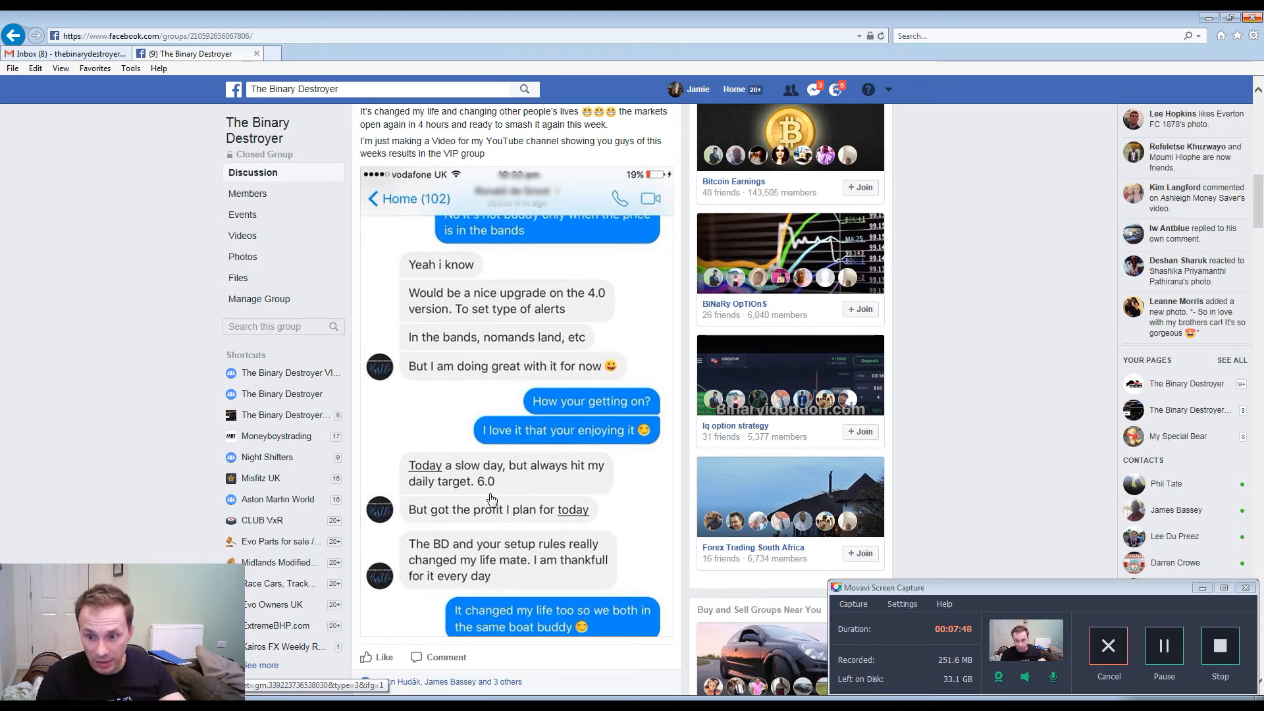
pyautogui.moveTo(472, 520)
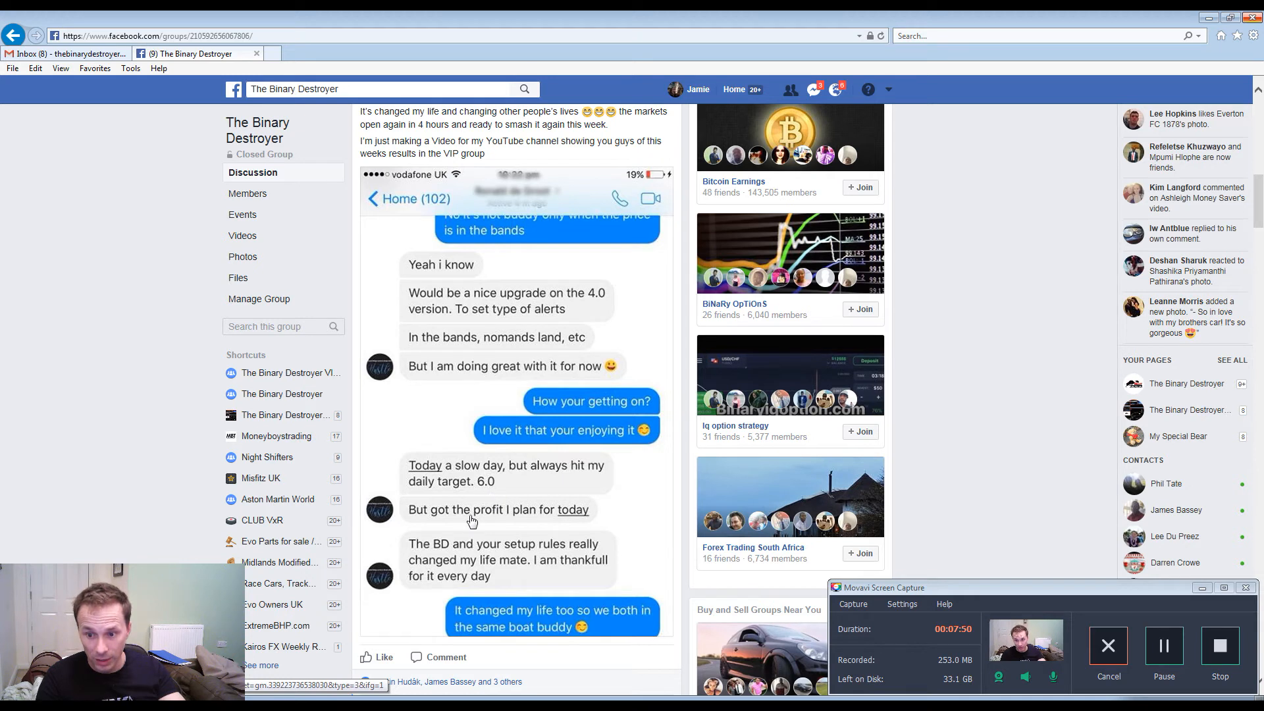
pyautogui.moveTo(551, 546)
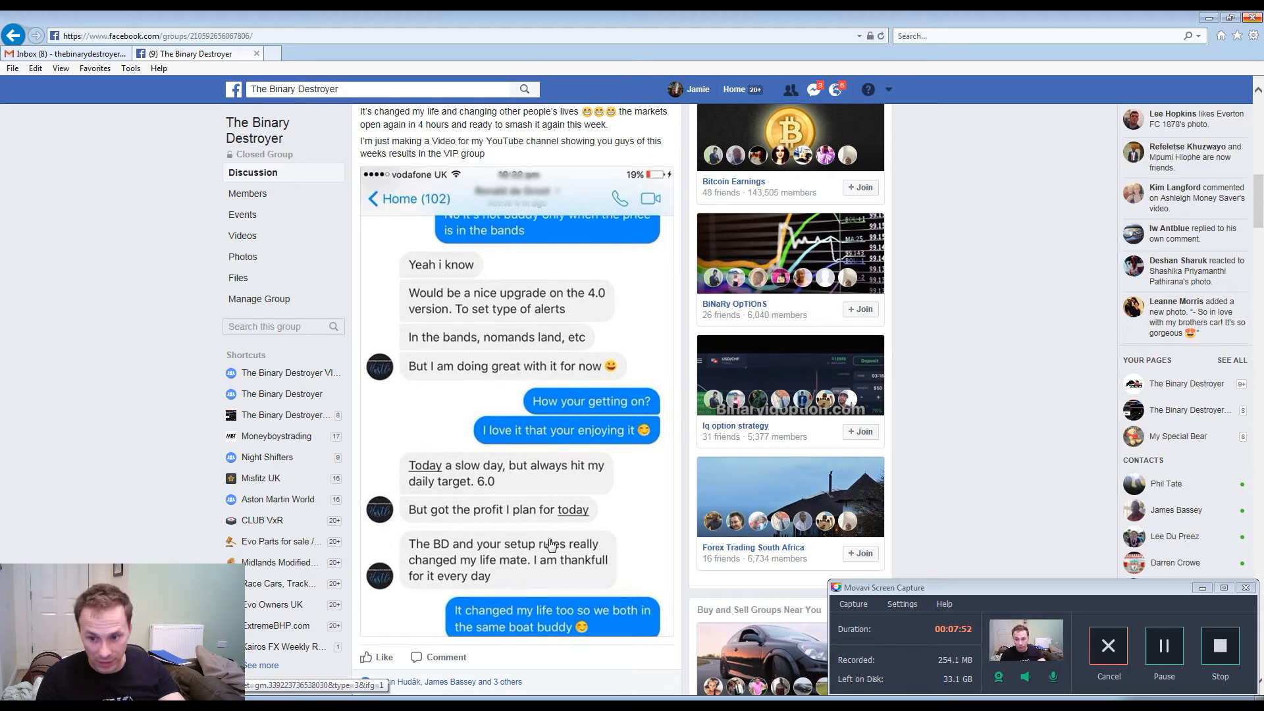
pyautogui.moveTo(510, 549)
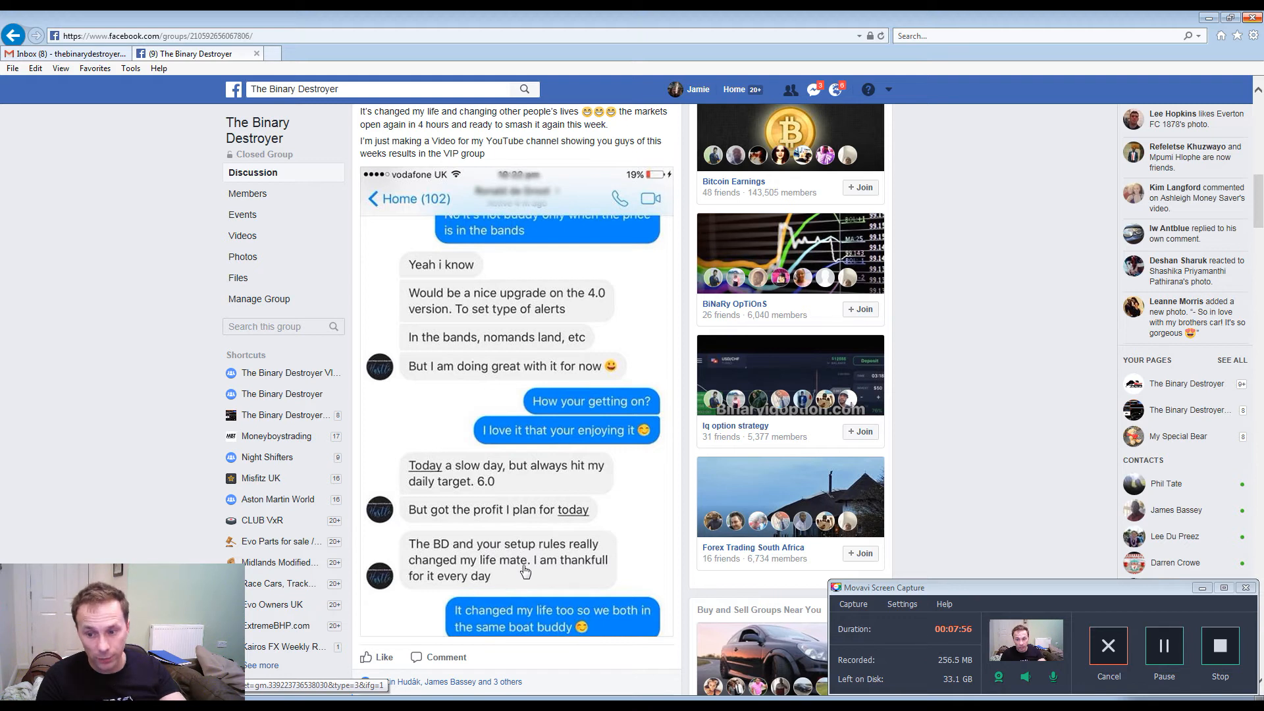
pyautogui.moveTo(444, 636)
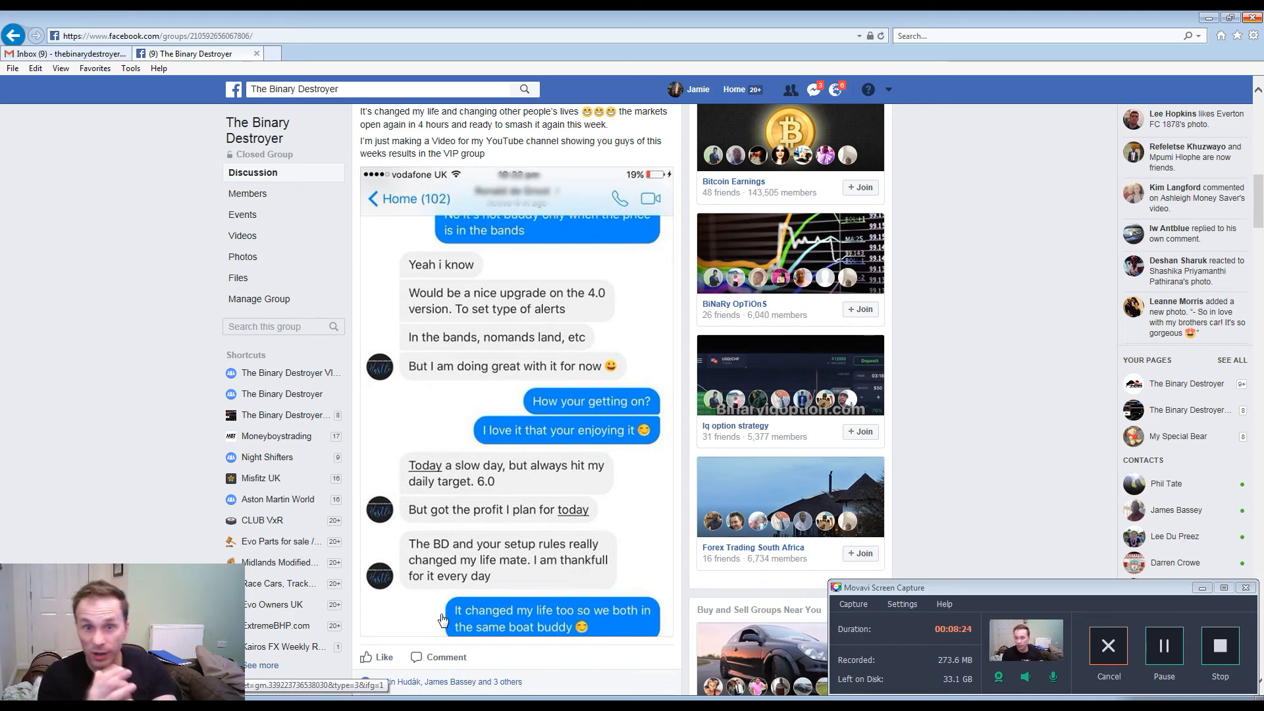
pyautogui.moveTo(268, 432)
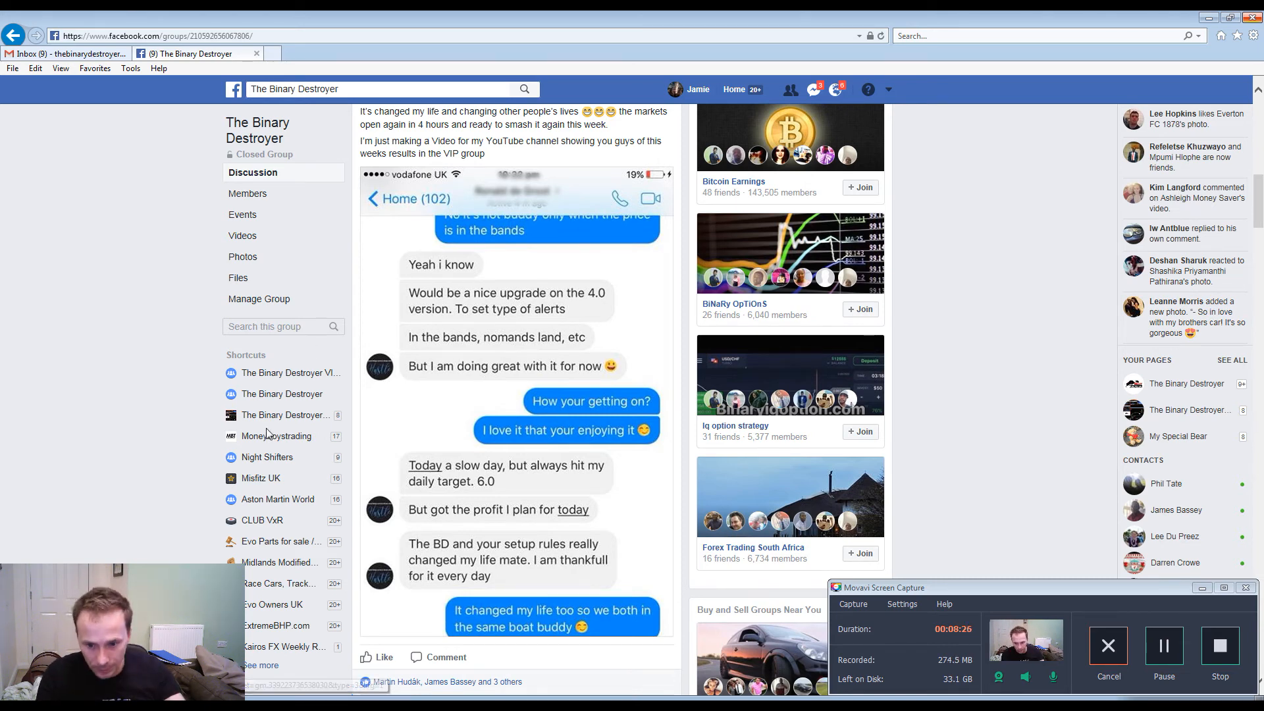